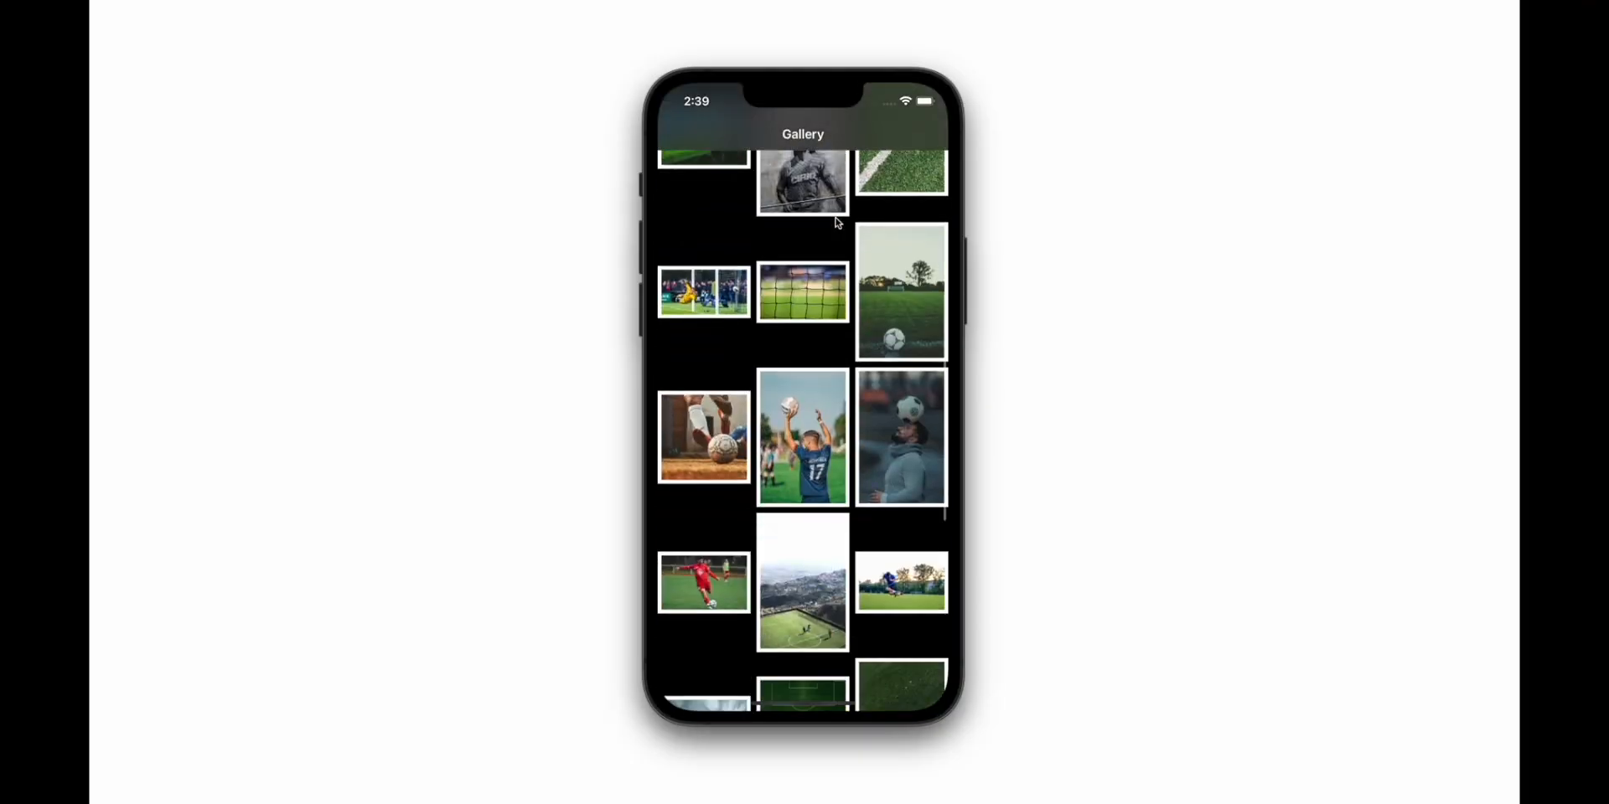
- Show ImageDetailView.swift with its canvas preview of the soccer photo
{"action": "scroll", "scroll_direction": "down", "scroll_amount": 3}
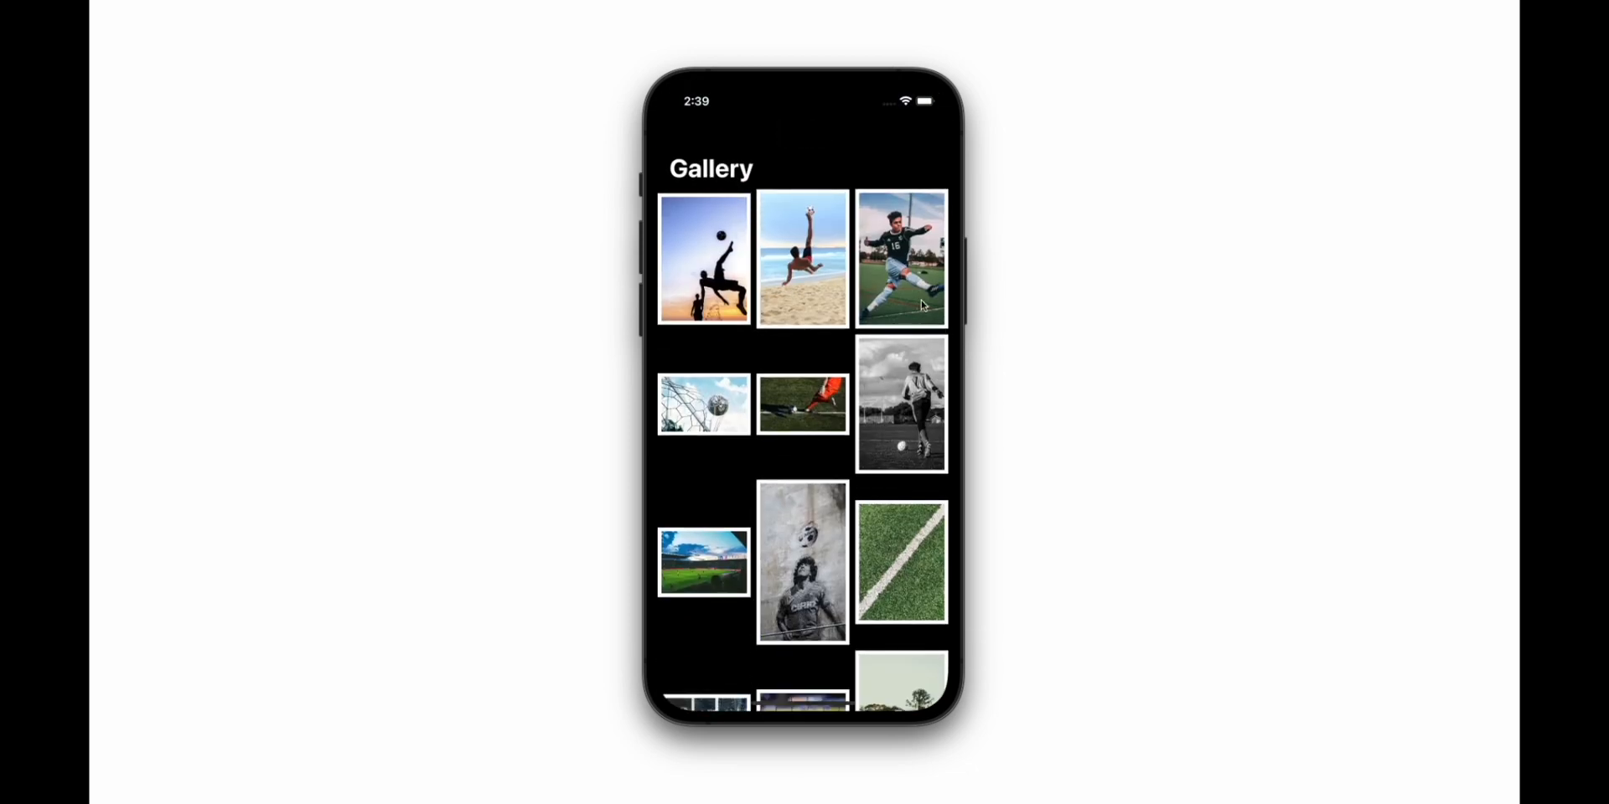
{"action": "left_click", "coordinate": [900, 258]}
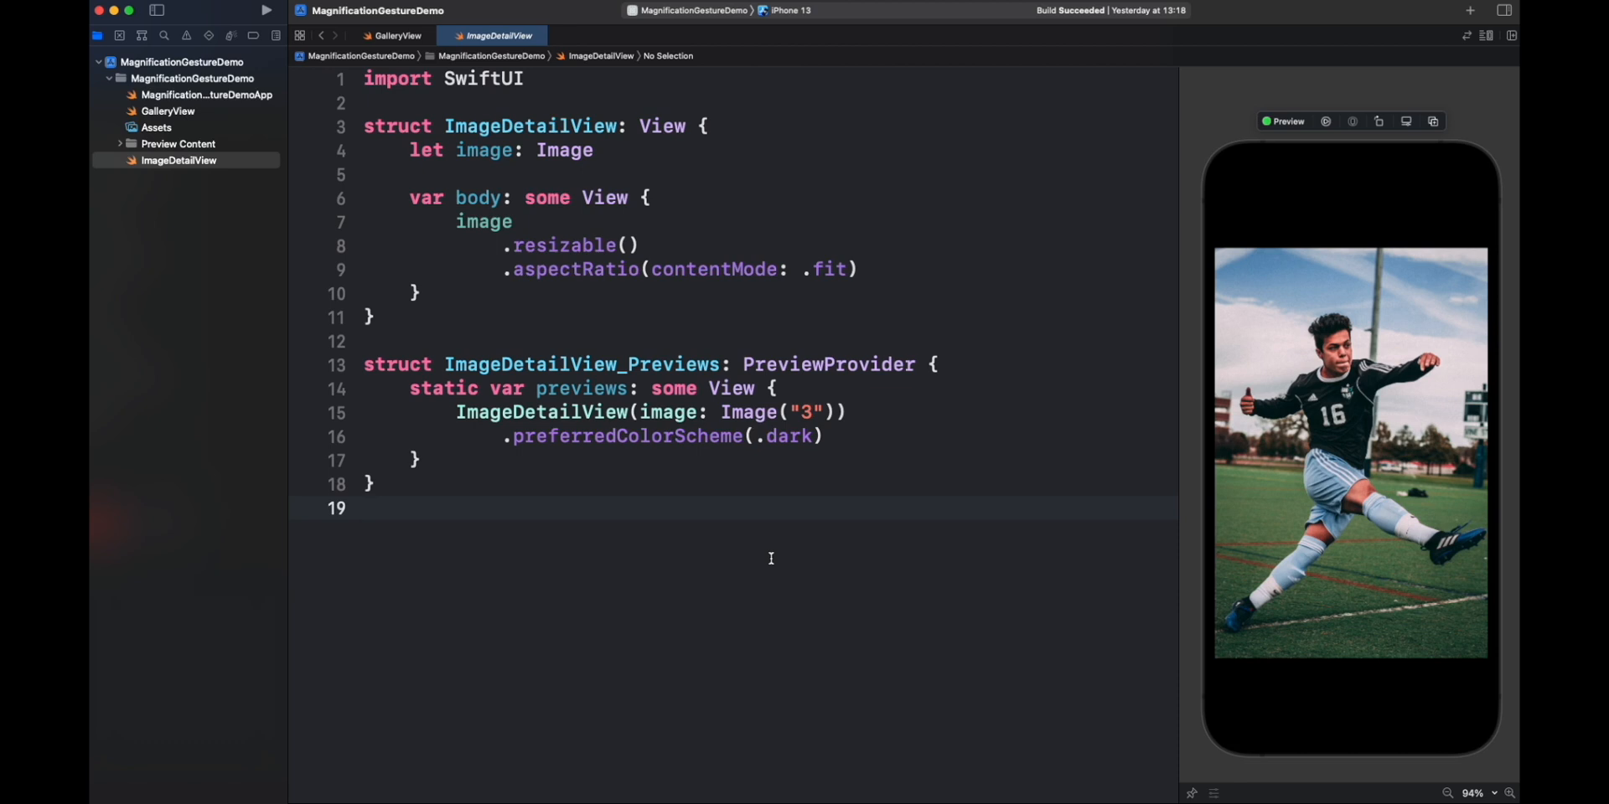
- Add .gesture(MagnificationGesture()) to the image and declare a 'magnification' Gesture property
{"action": "left_click", "coordinate": [365, 508]}
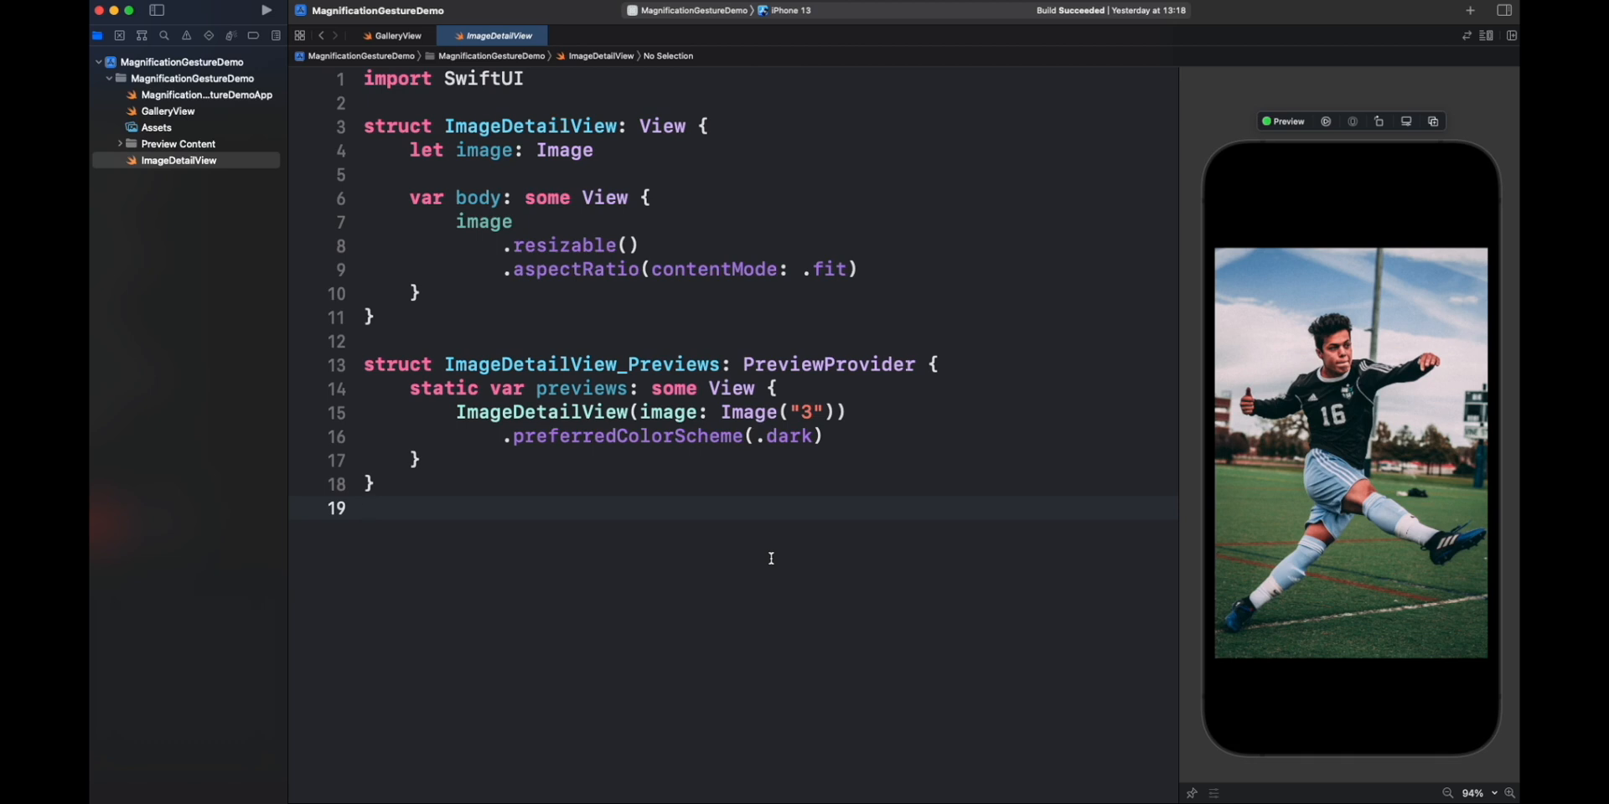
{"action": "type", "text": ".gesture(Mag"}
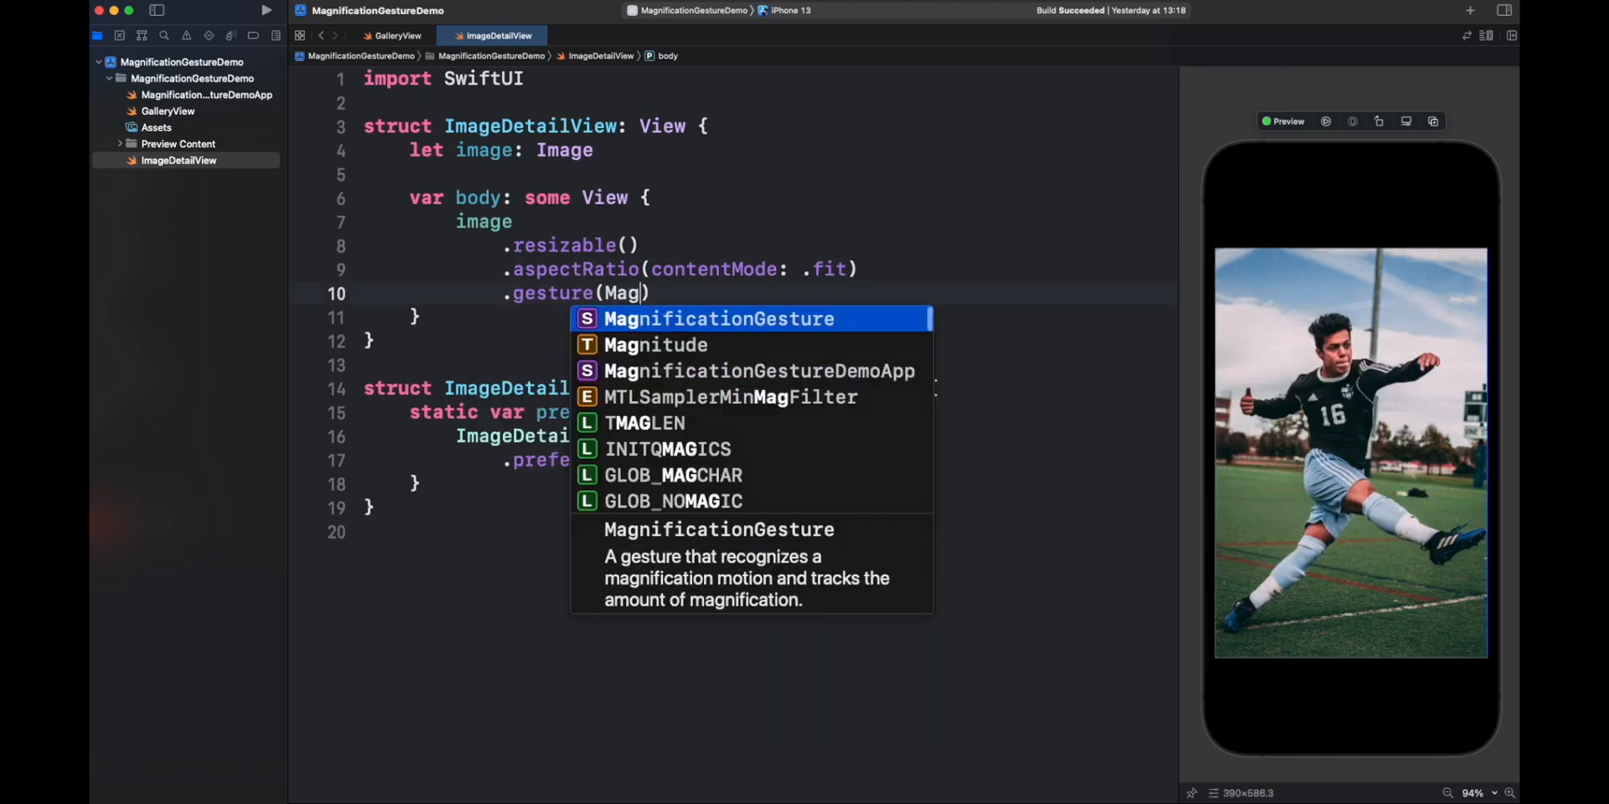
{"action": "left_click", "coordinate": [719, 318]}
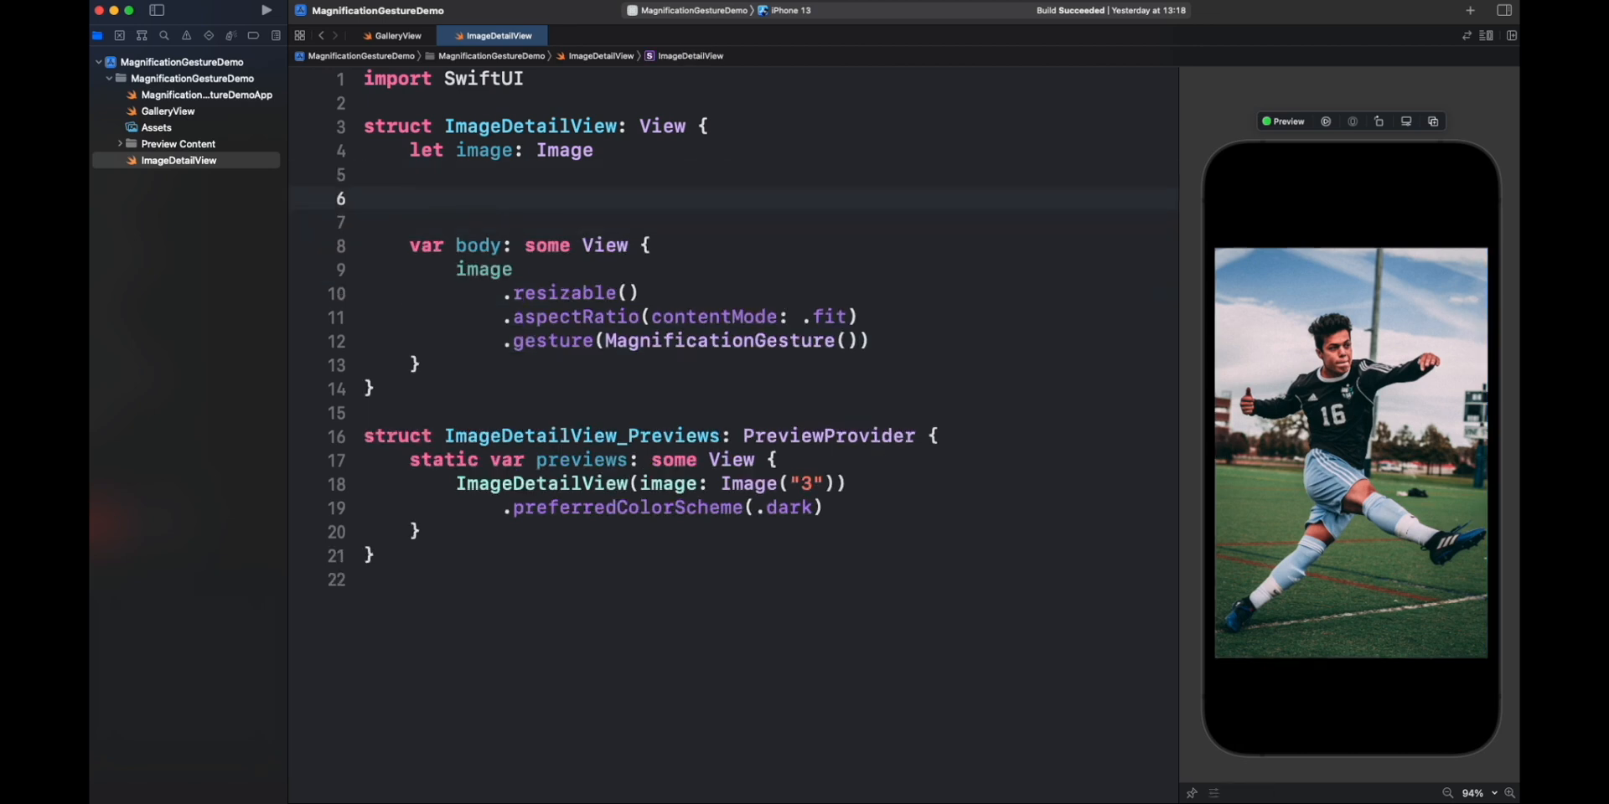
{"action": "type", "text": "var magnification: some Gesture {"}
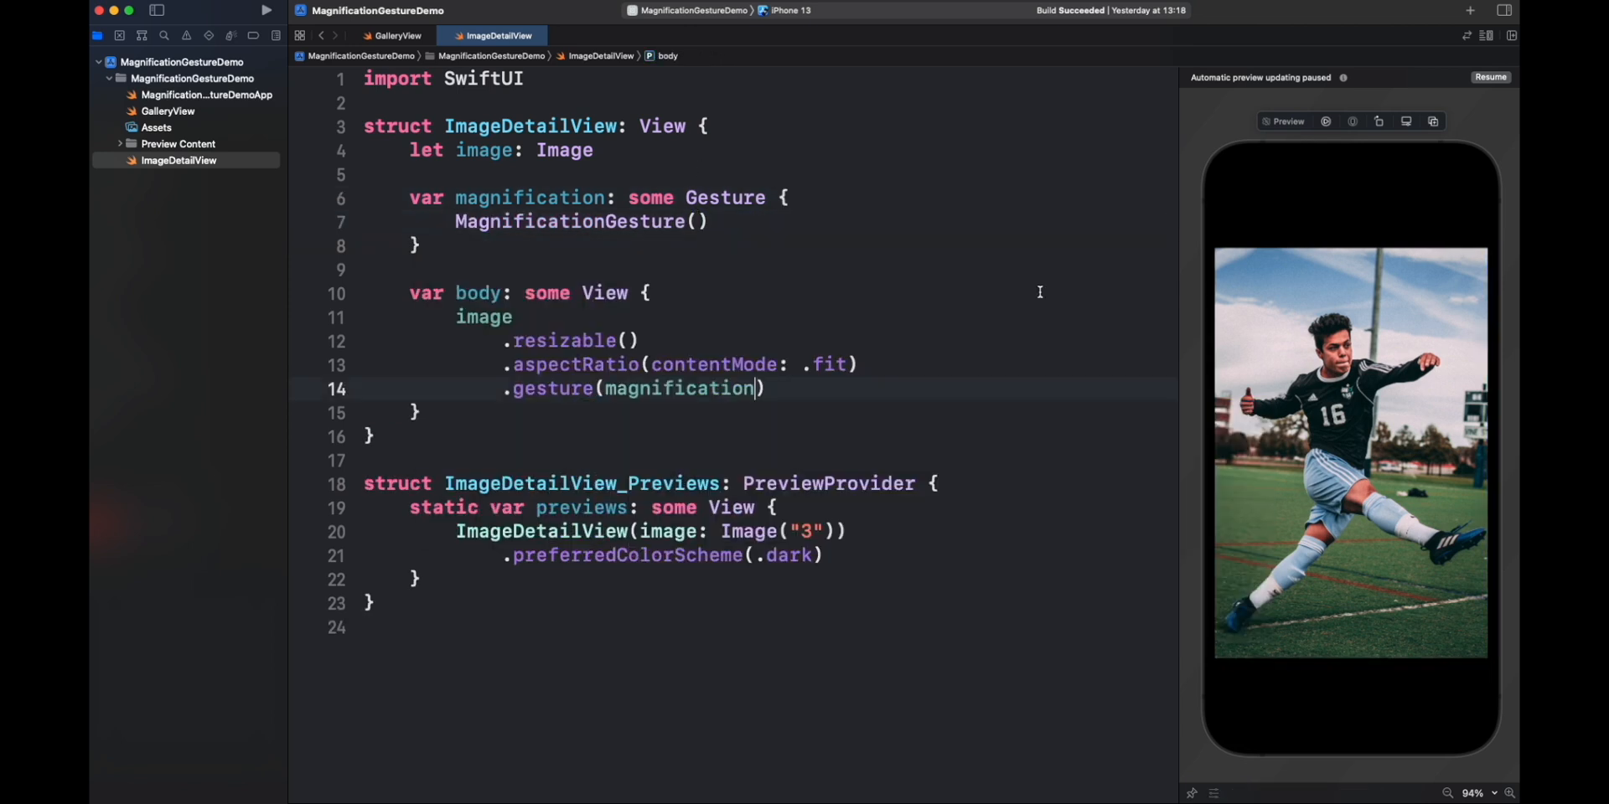
{"action": "mouse_move", "coordinate": [1032, 287]}
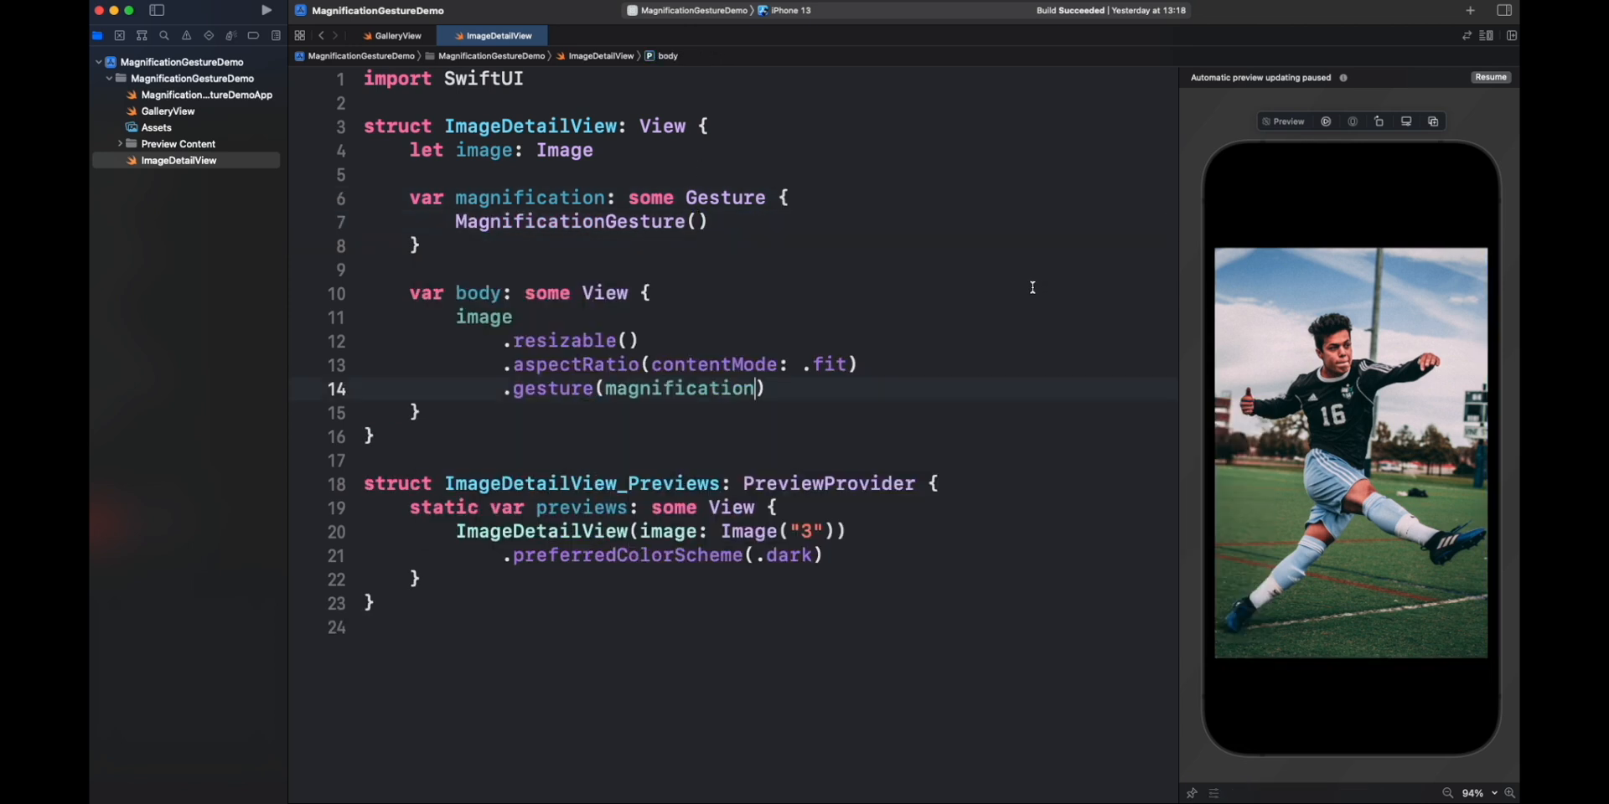
- Resume the live preview to try pinching, then start typing a new modifier
{"action": "left_click", "coordinate": [1487, 77]}
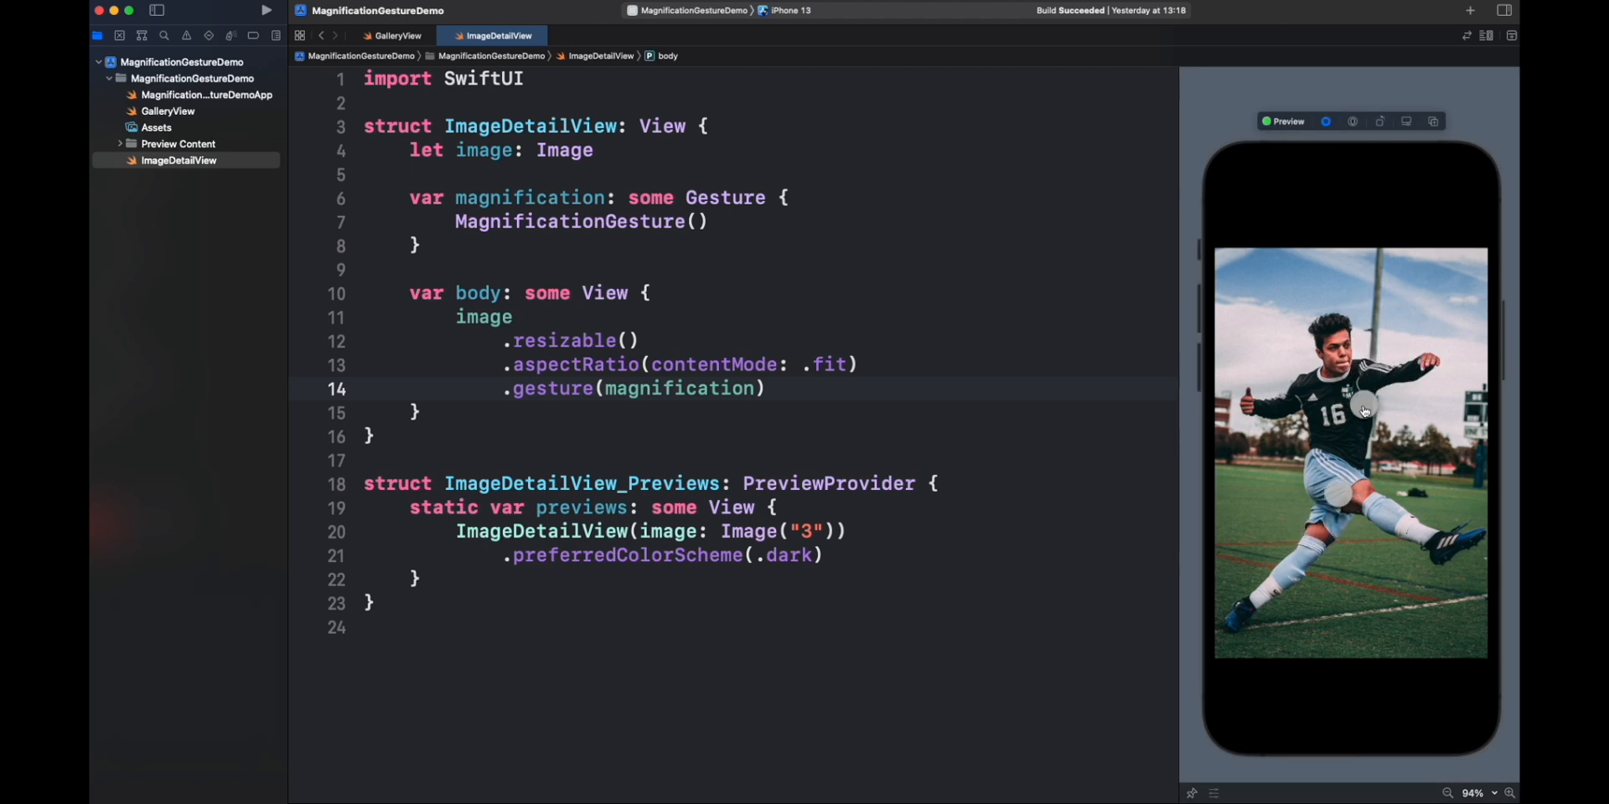
{"action": "mouse_move", "coordinate": [1409, 354]}
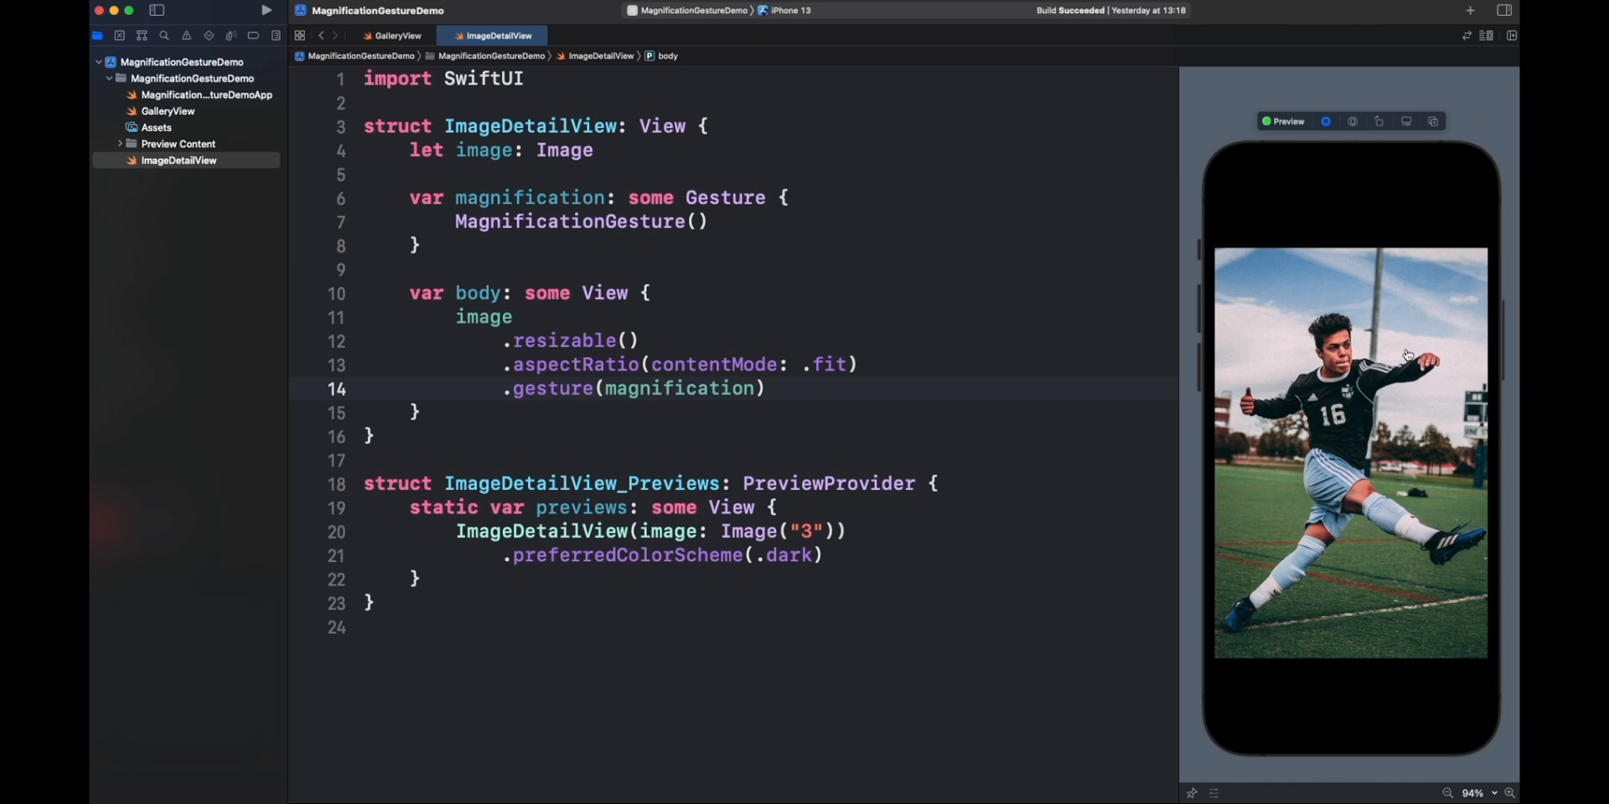
{"action": "type", "text": ".upda"}
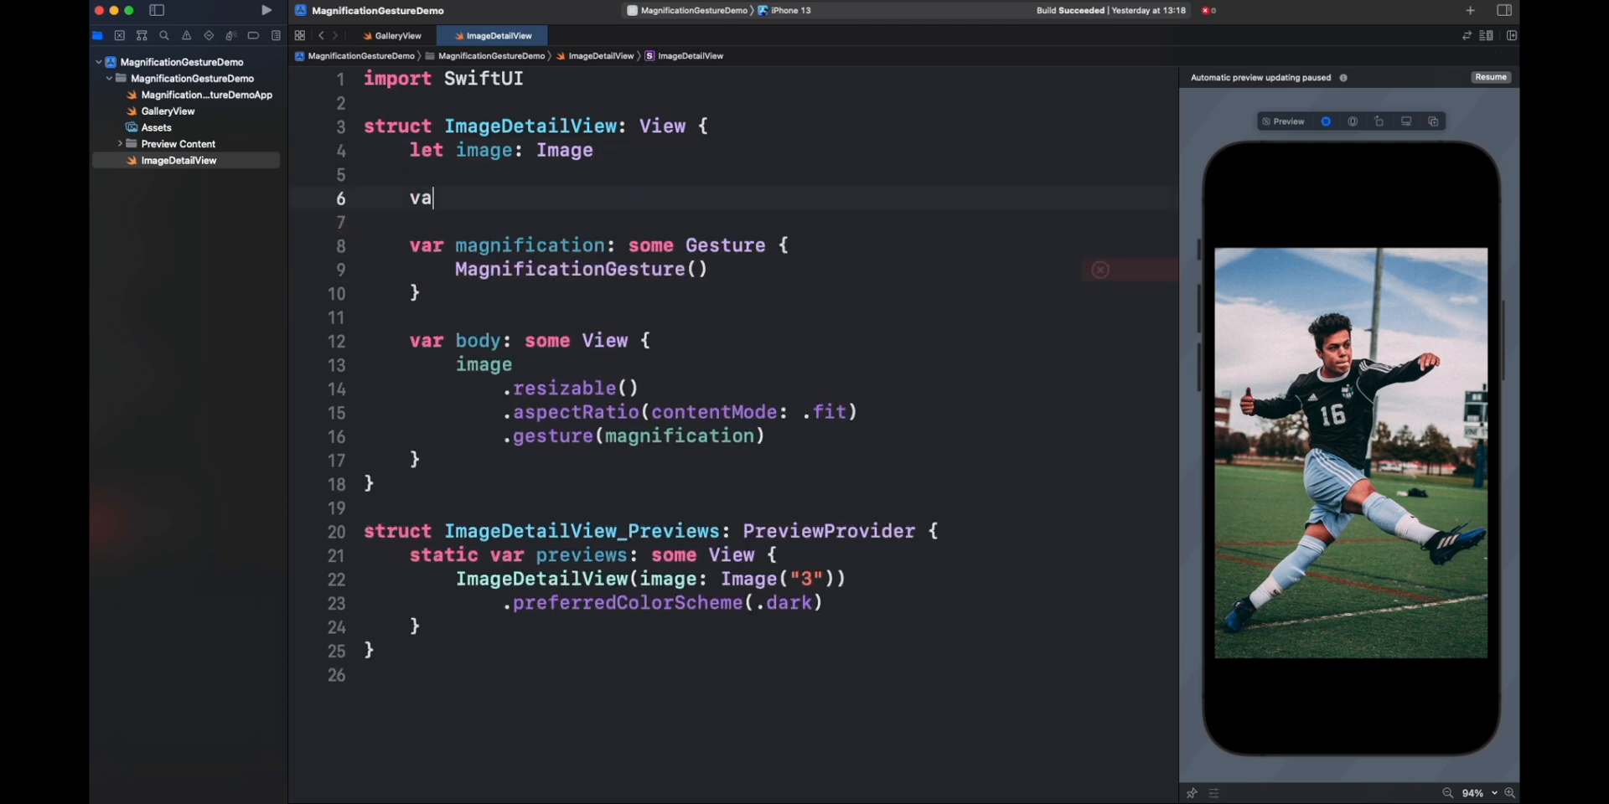
- Add var scale = 2.0, apply .scaleEffect(scale) and refresh the preview
{"action": "type", "text": "r scale = 2.0"}
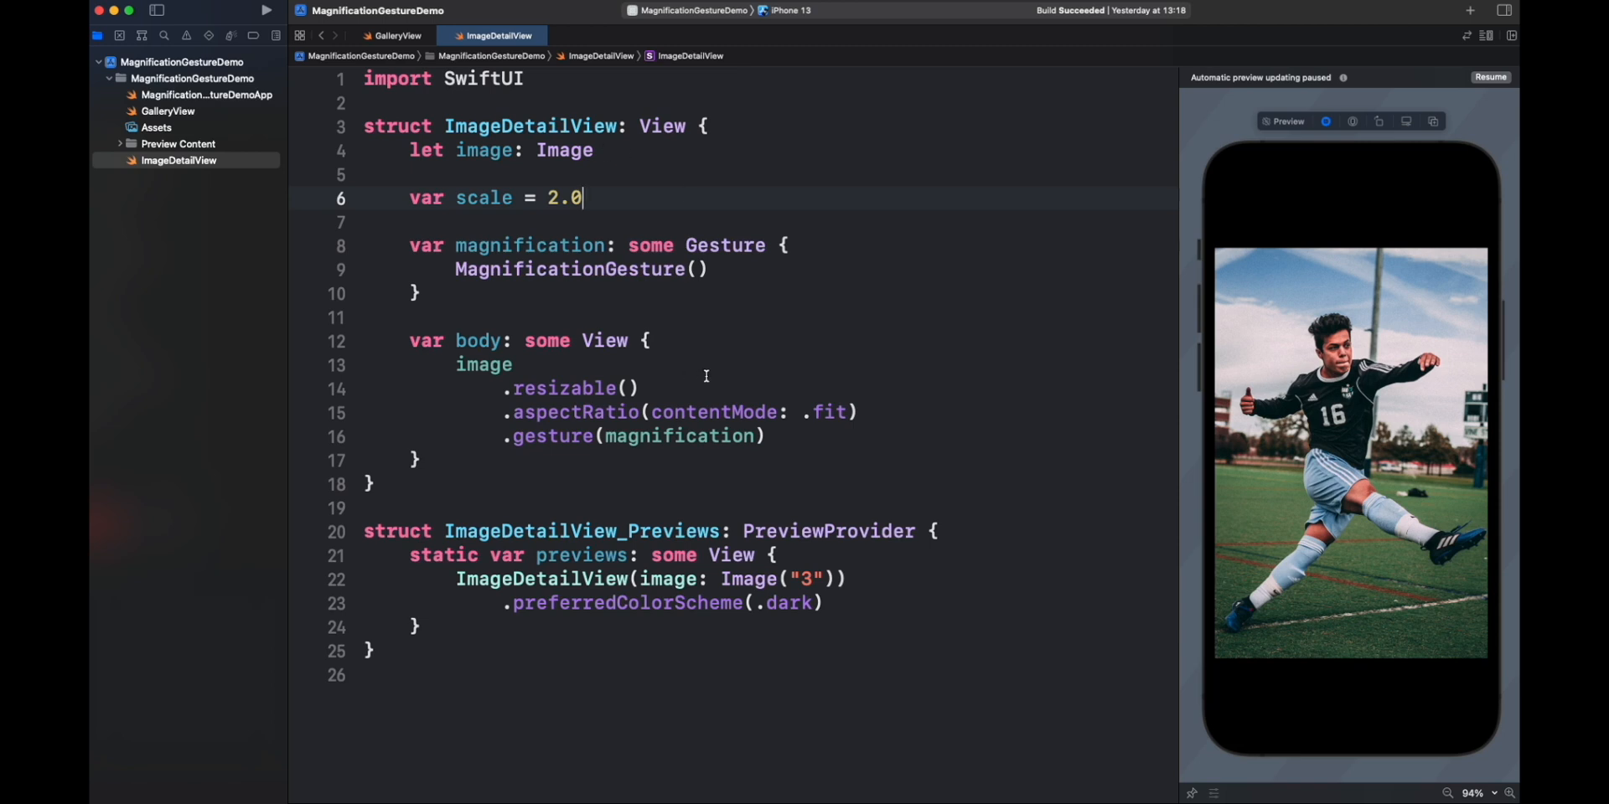
{"action": "type", "text": ".scaleEffect(scale)"}
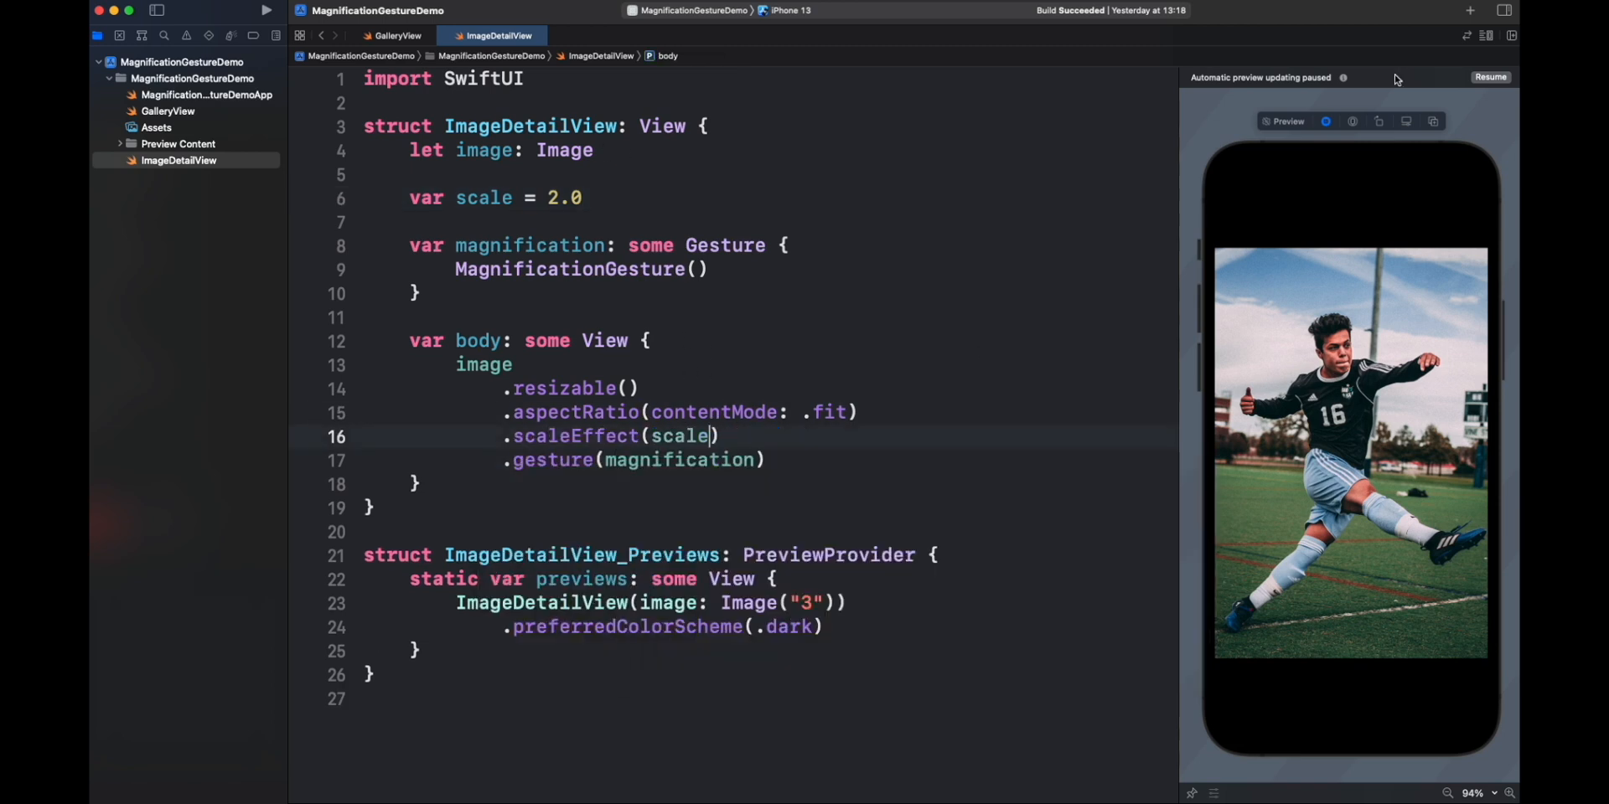
{"action": "left_click", "coordinate": [1488, 77]}
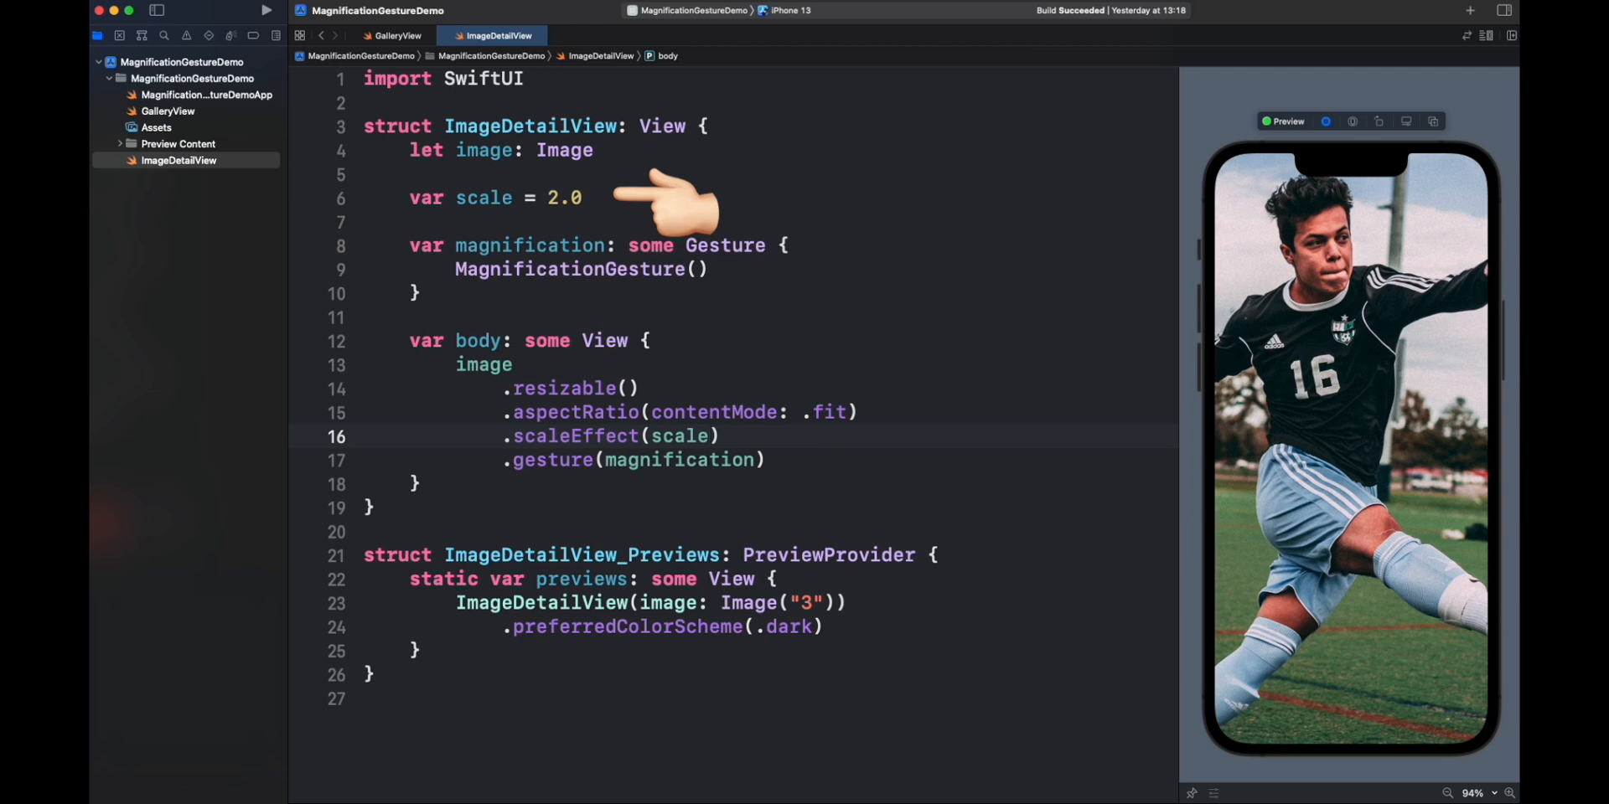
{"action": "type", "text": "@GestureState"}
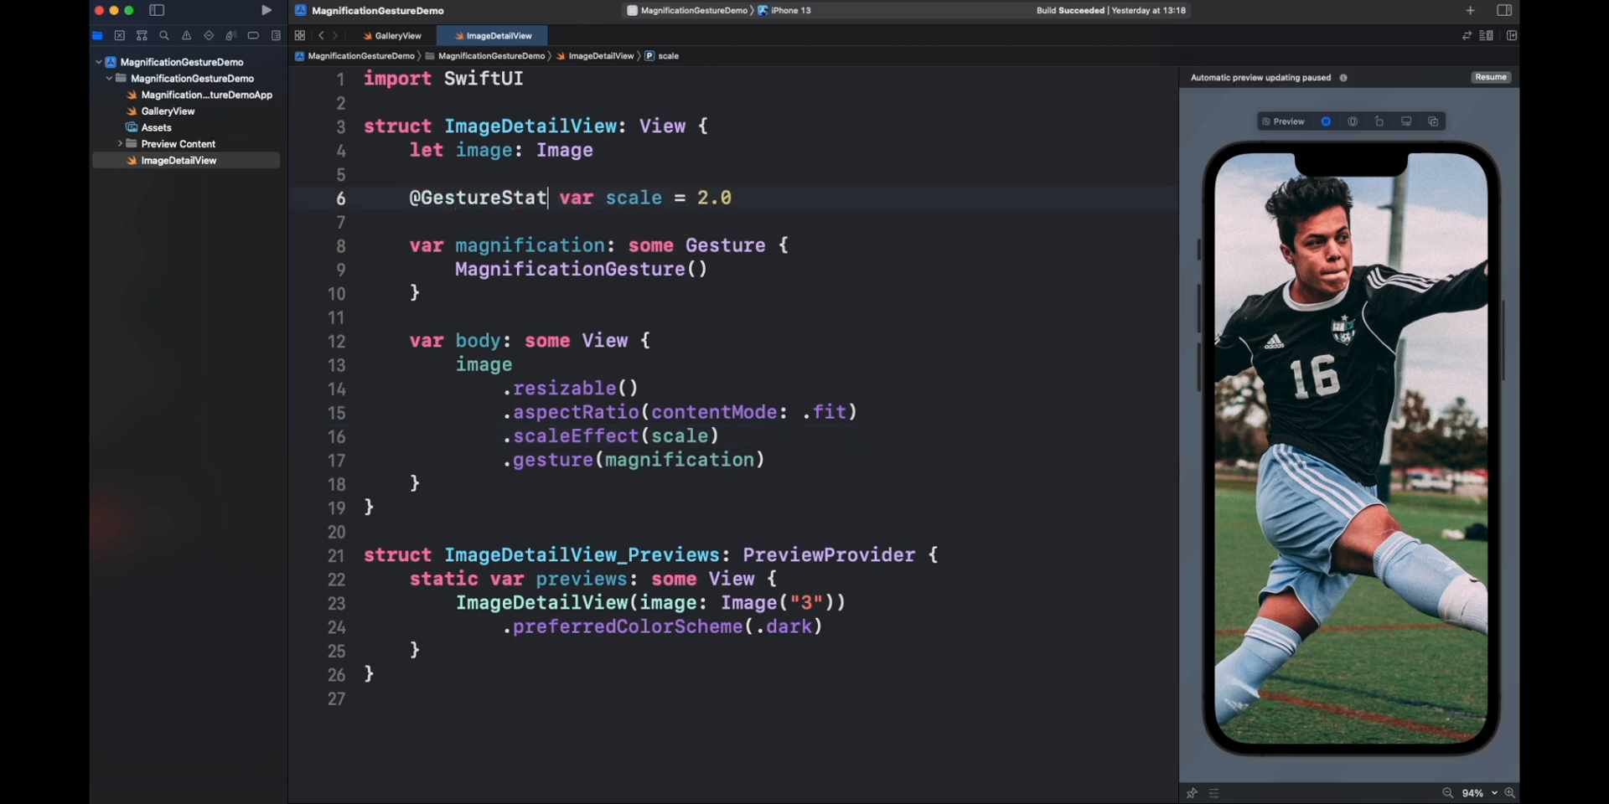
{"action": "type", "text": "e"}
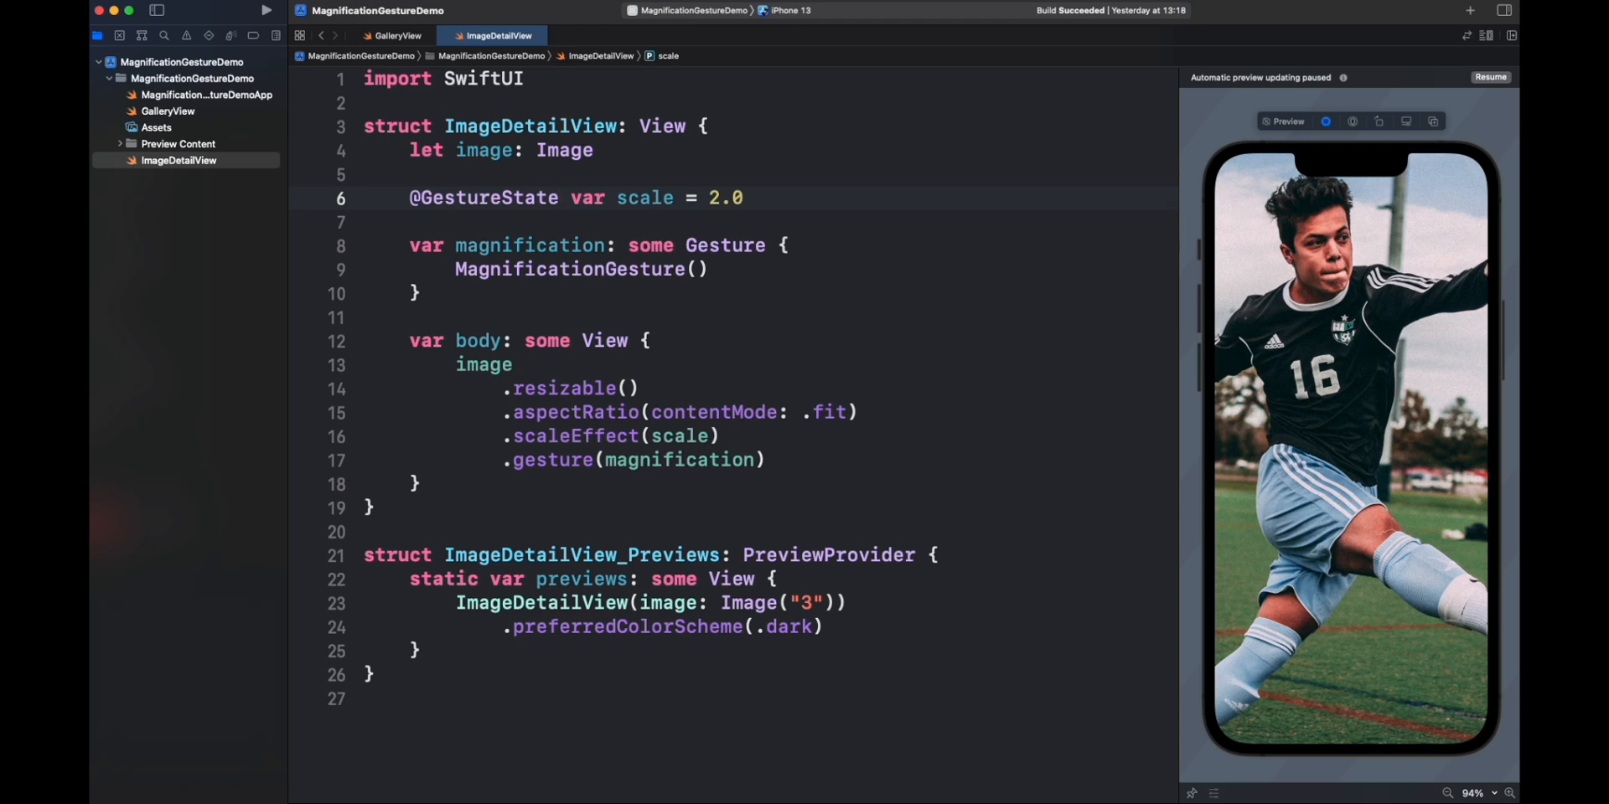
{"action": "type", "text": ".updating($scale) { currentState, pastState, transaction in"}
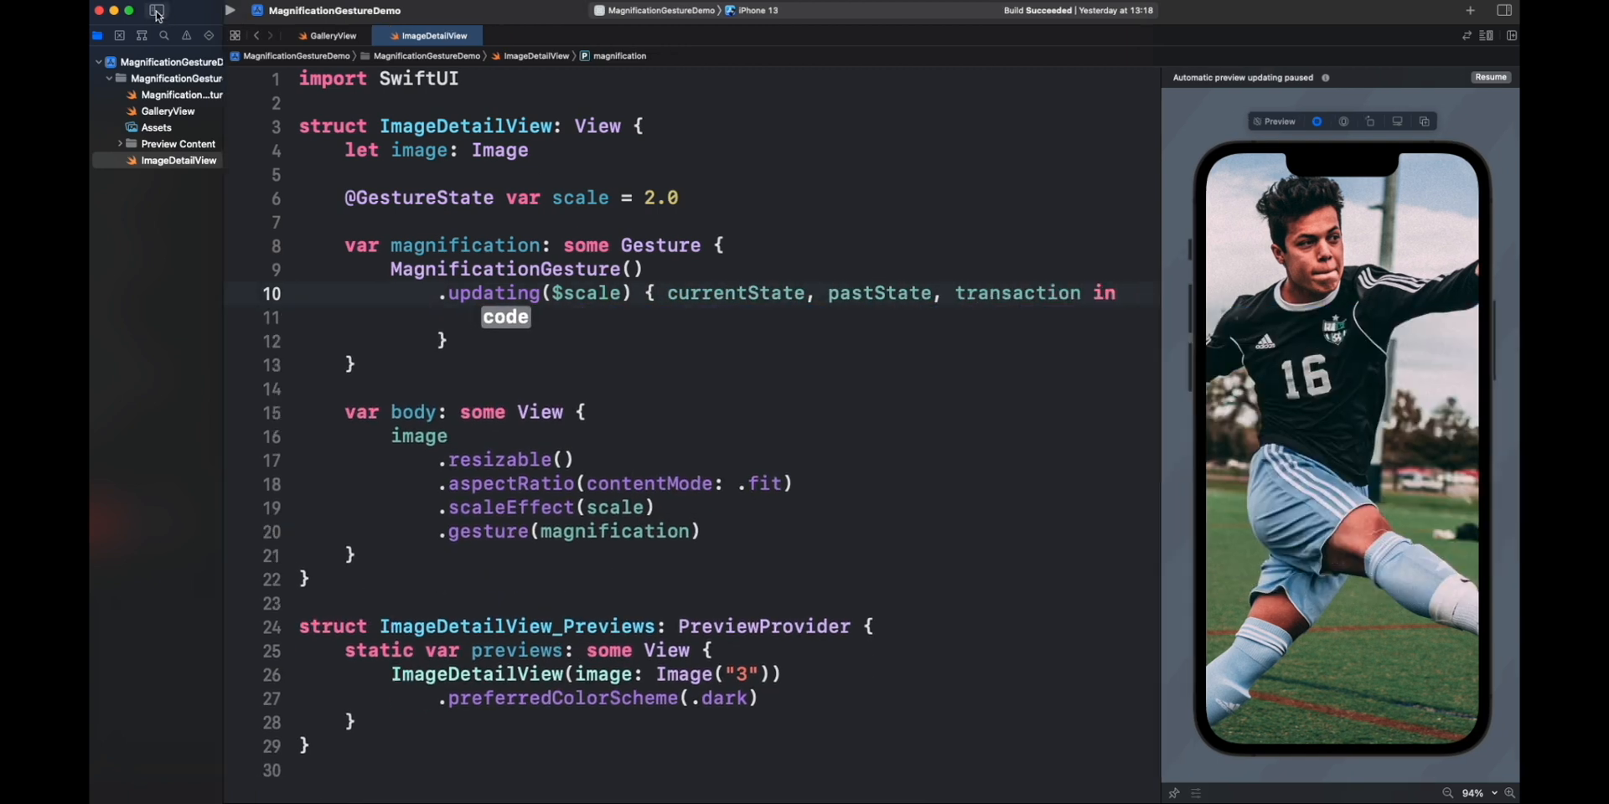
- Hide the navigator and set pastState = currentState inside the updating closure
{"action": "left_click", "coordinate": [157, 10]}
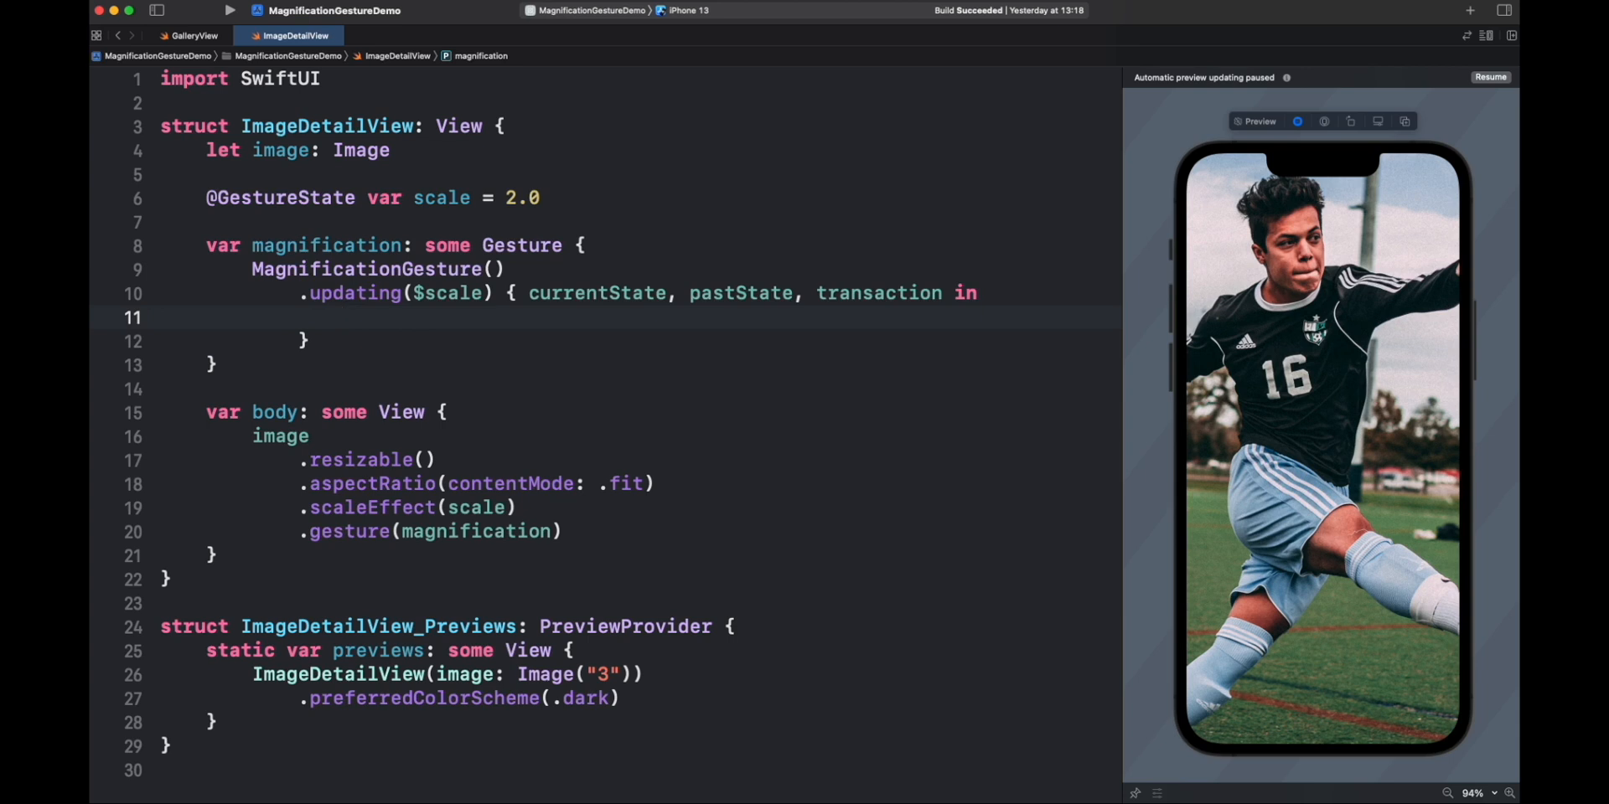
{"action": "left_click", "coordinate": [345, 317]}
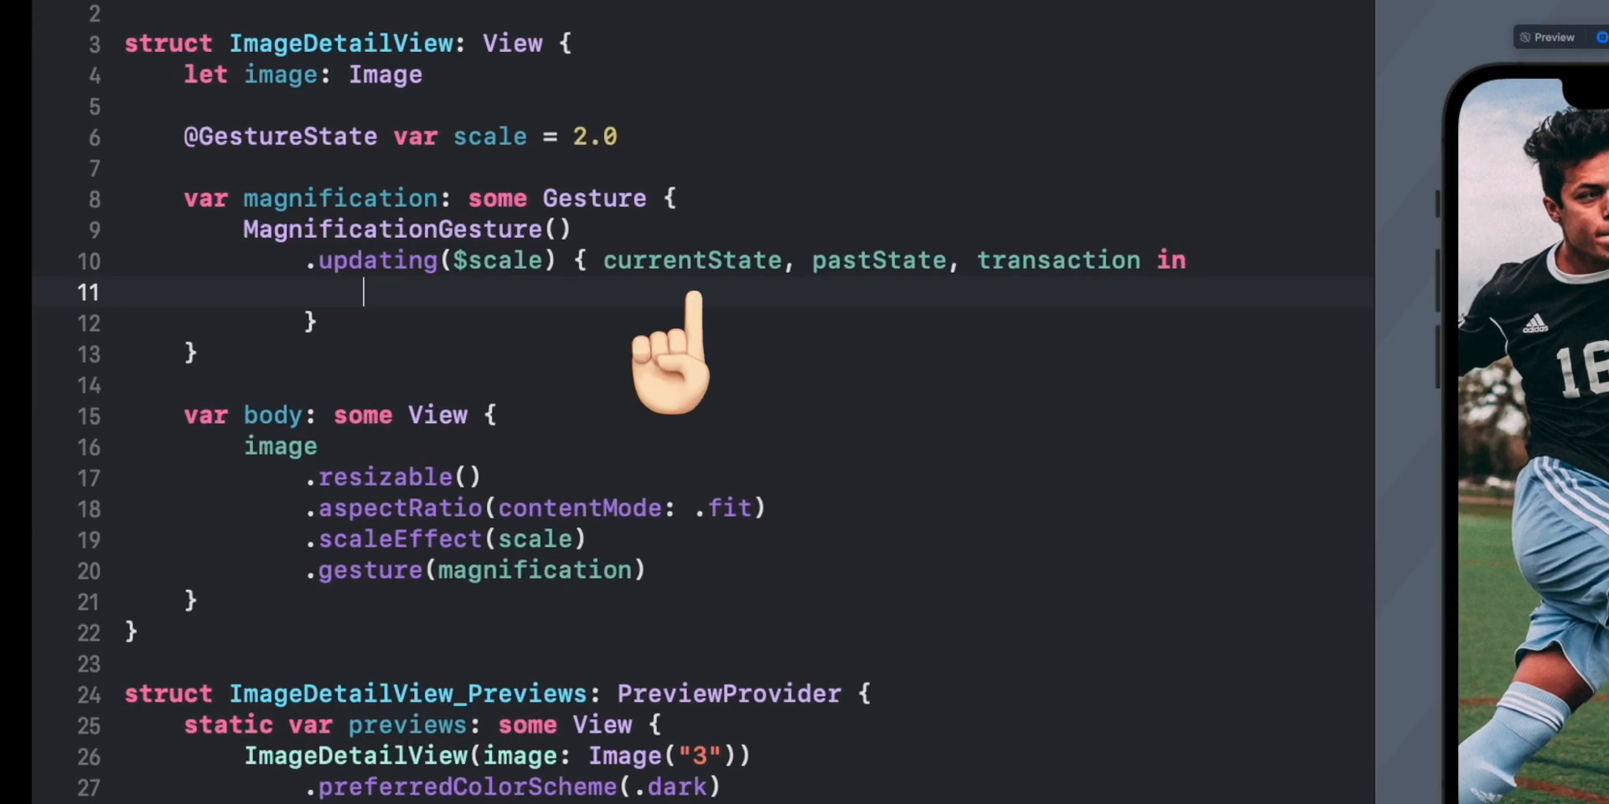
{"action": "mouse_move", "coordinate": [866, 358]}
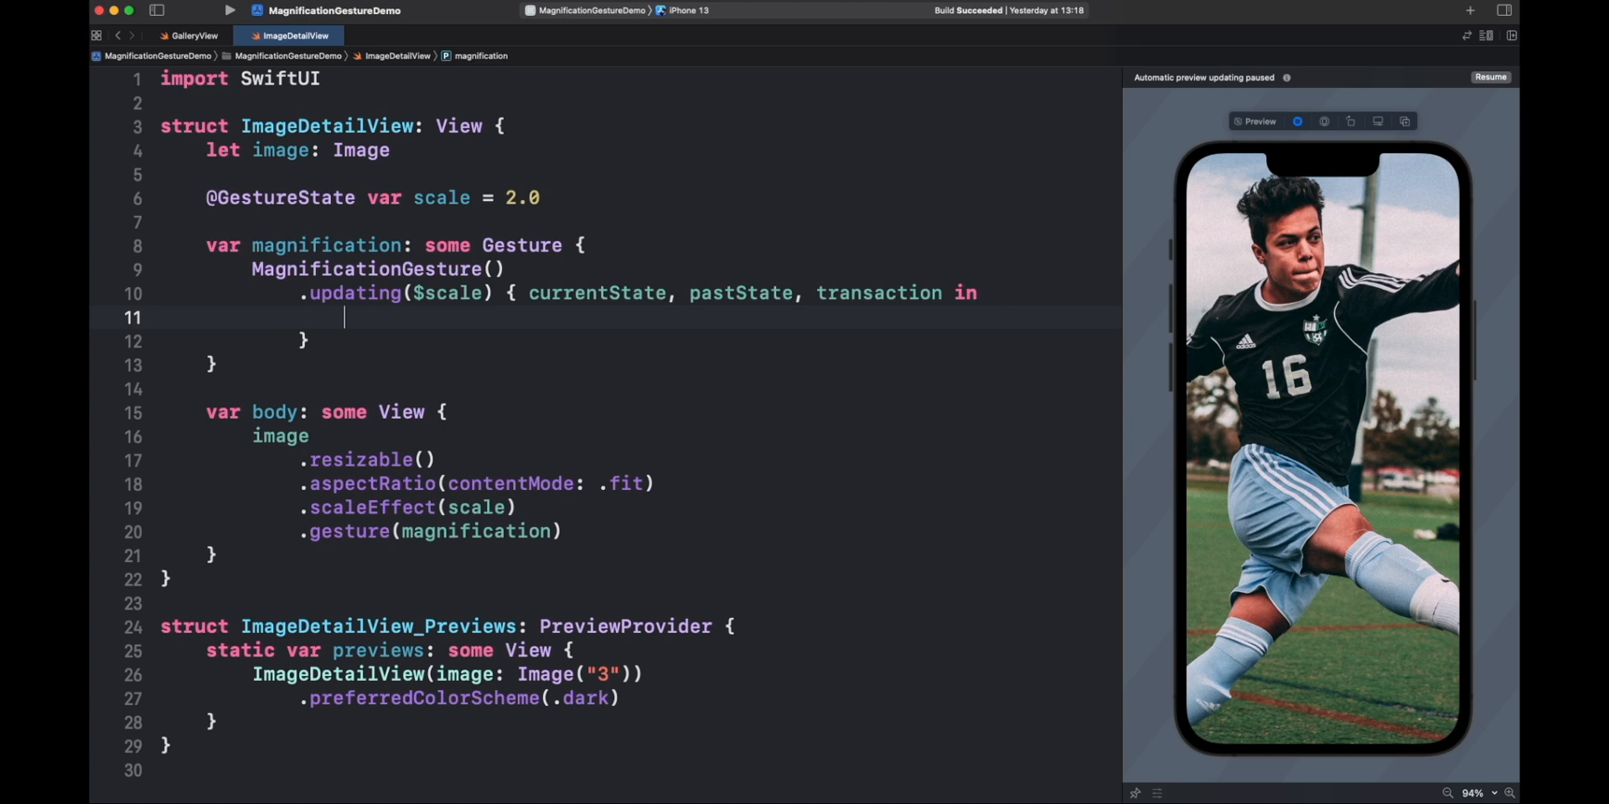
{"action": "type", "text": "pastState = currentState"}
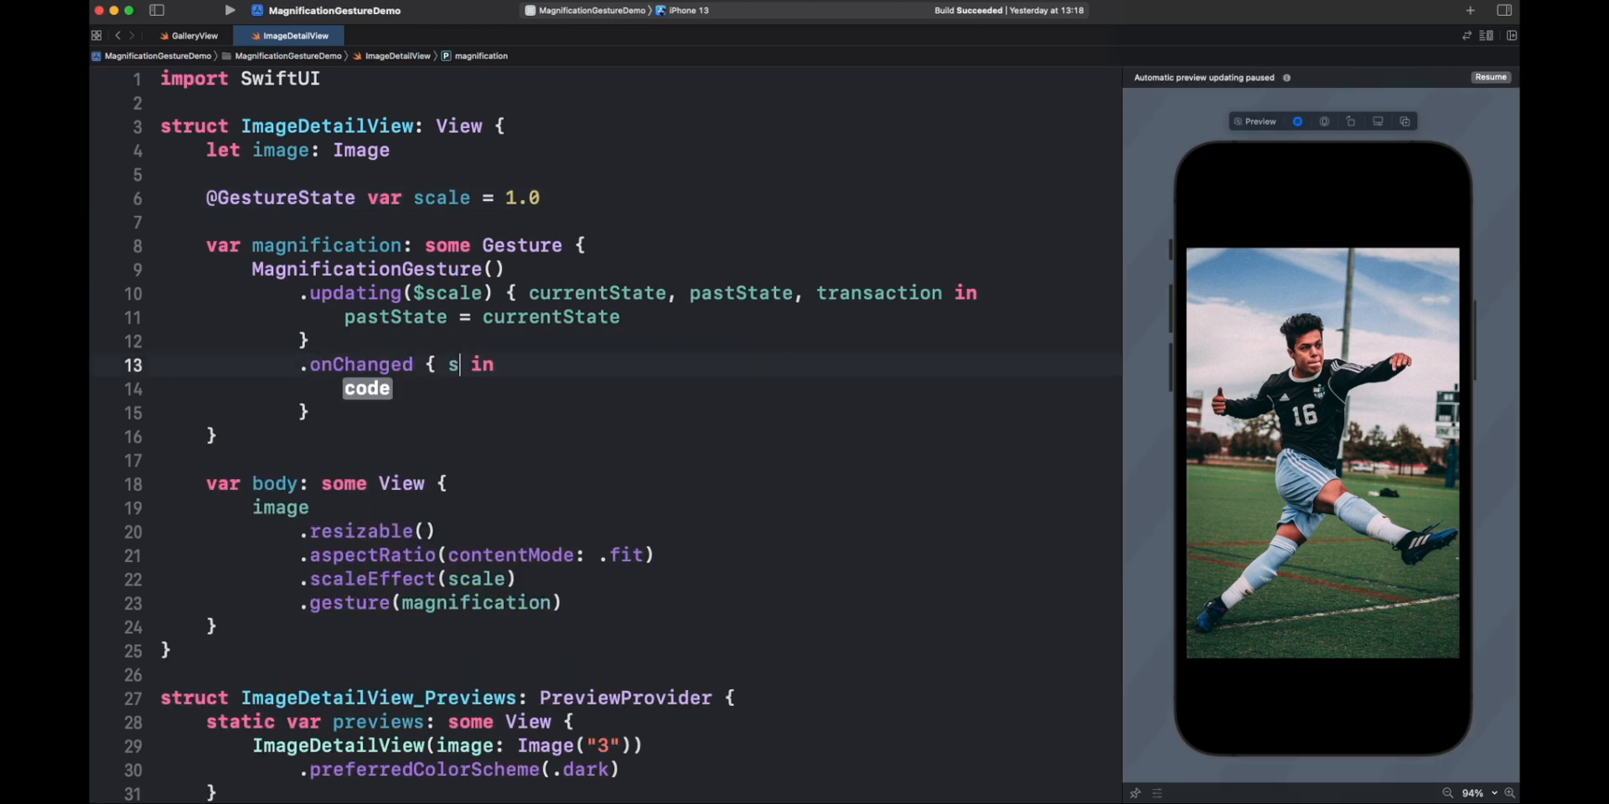
- Finish the onEnded { state in } handler and remove the .updating block
{"action": "type", "text": "tate"}
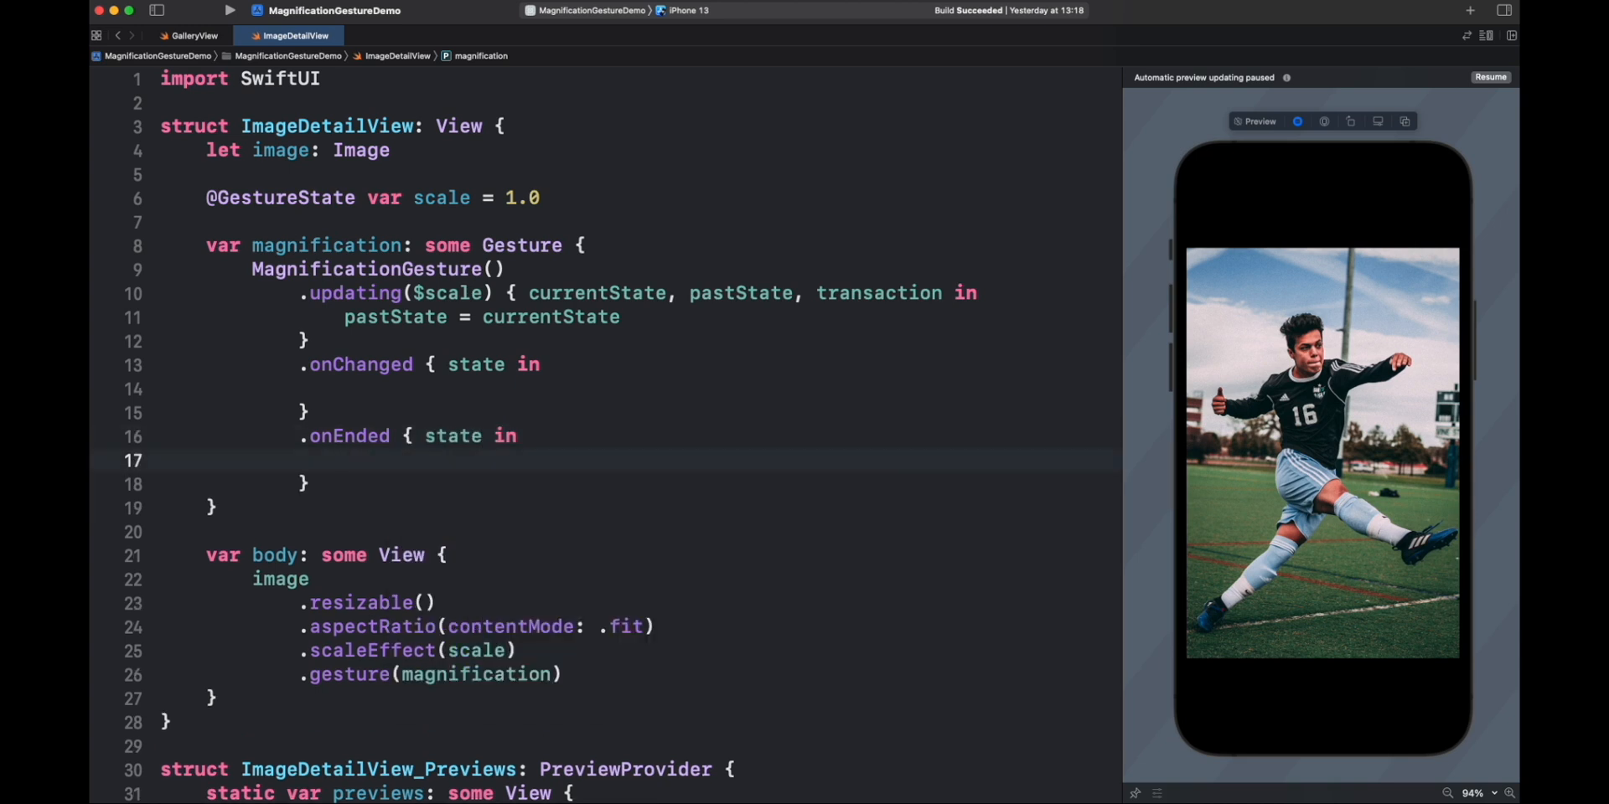
{"action": "left_click", "coordinate": [346, 461]}
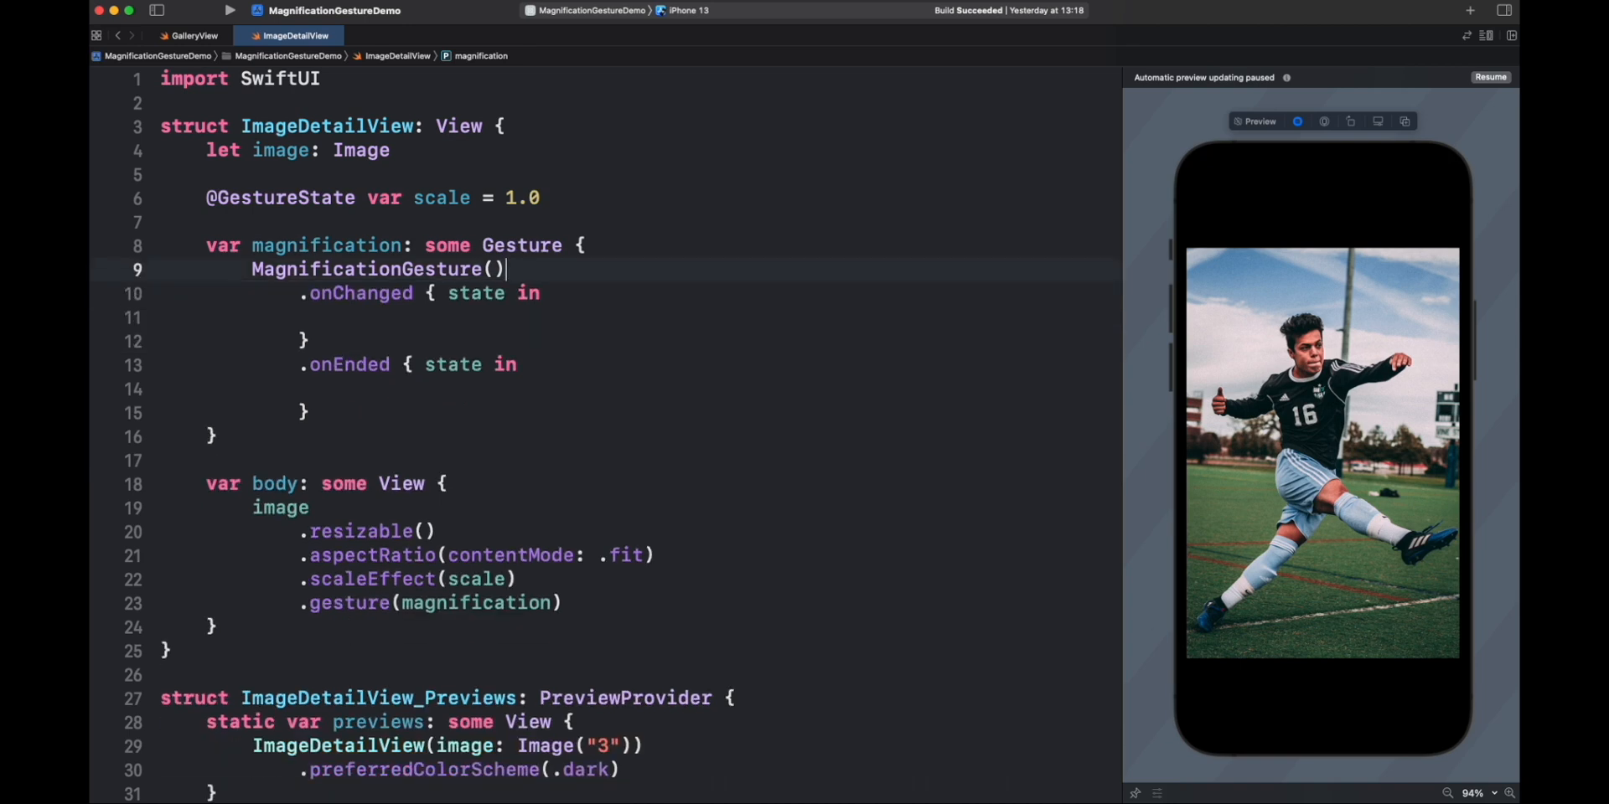
{"action": "type", "text": "scale = state"}
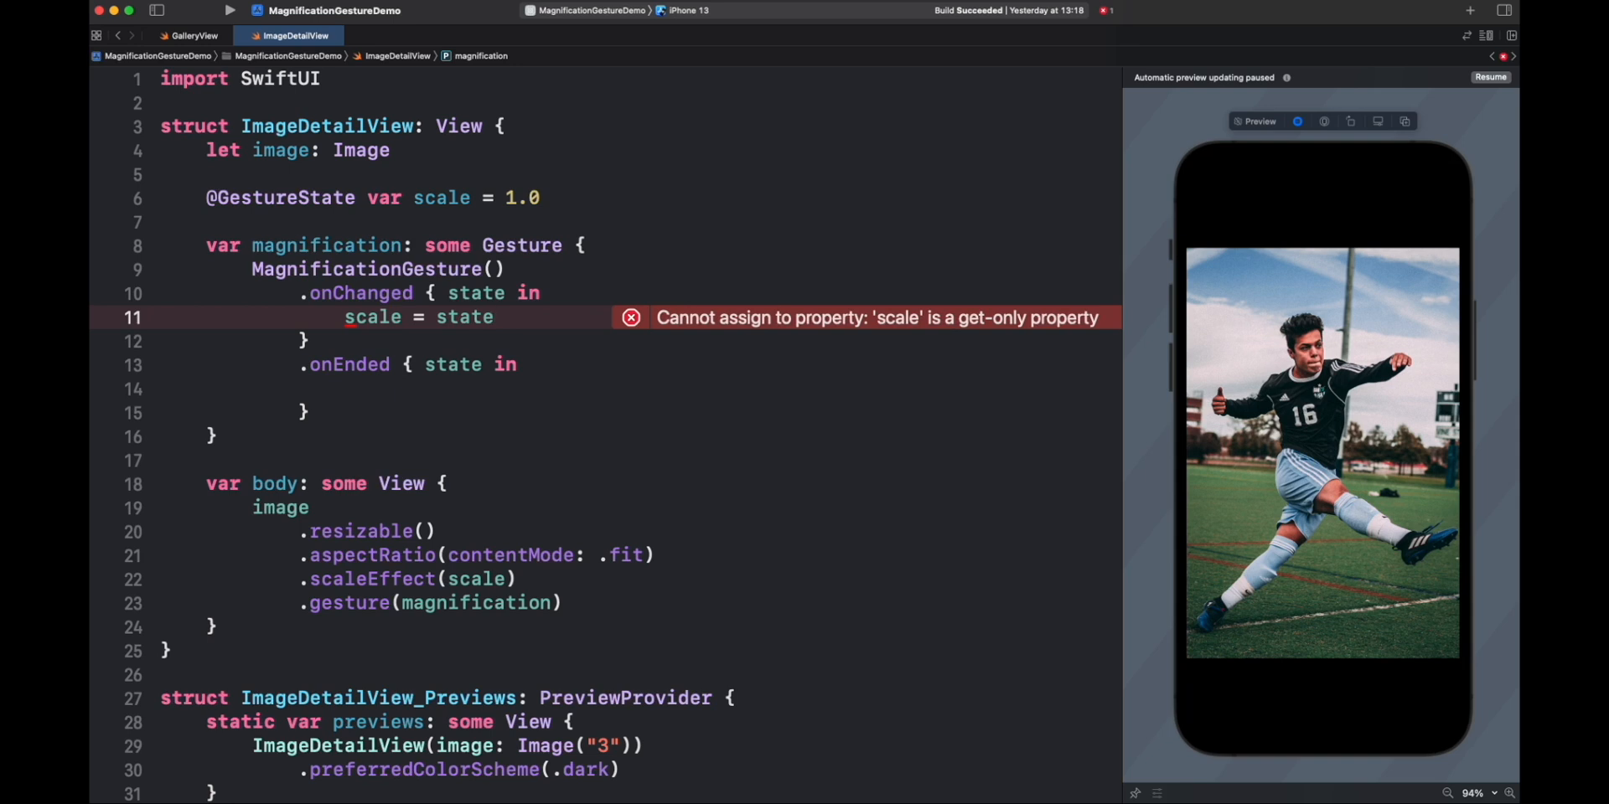
{"action": "left_click", "coordinate": [493, 317]}
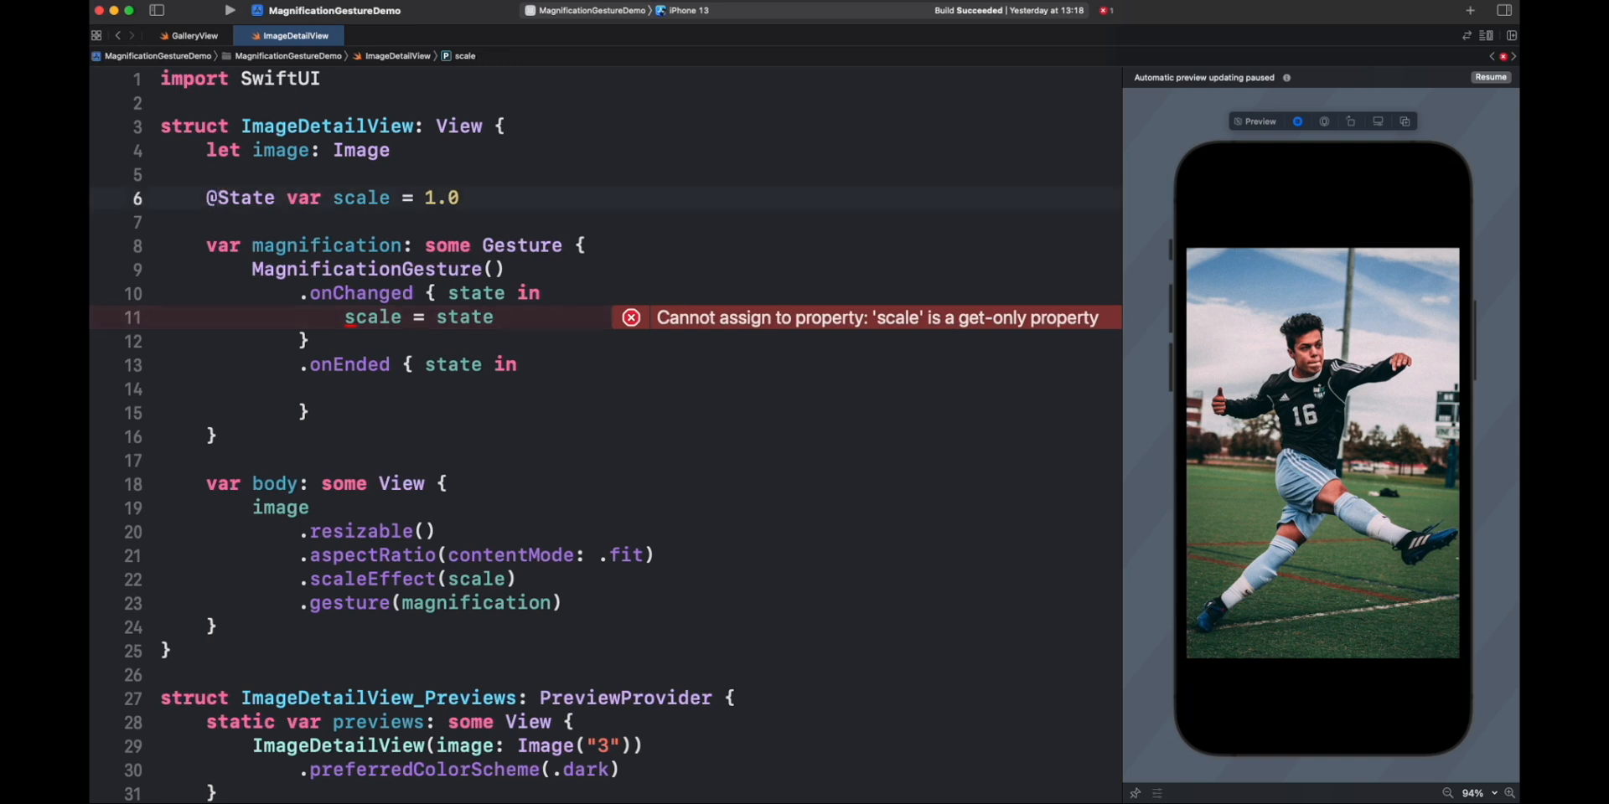
{"action": "left_click", "coordinate": [1488, 77]}
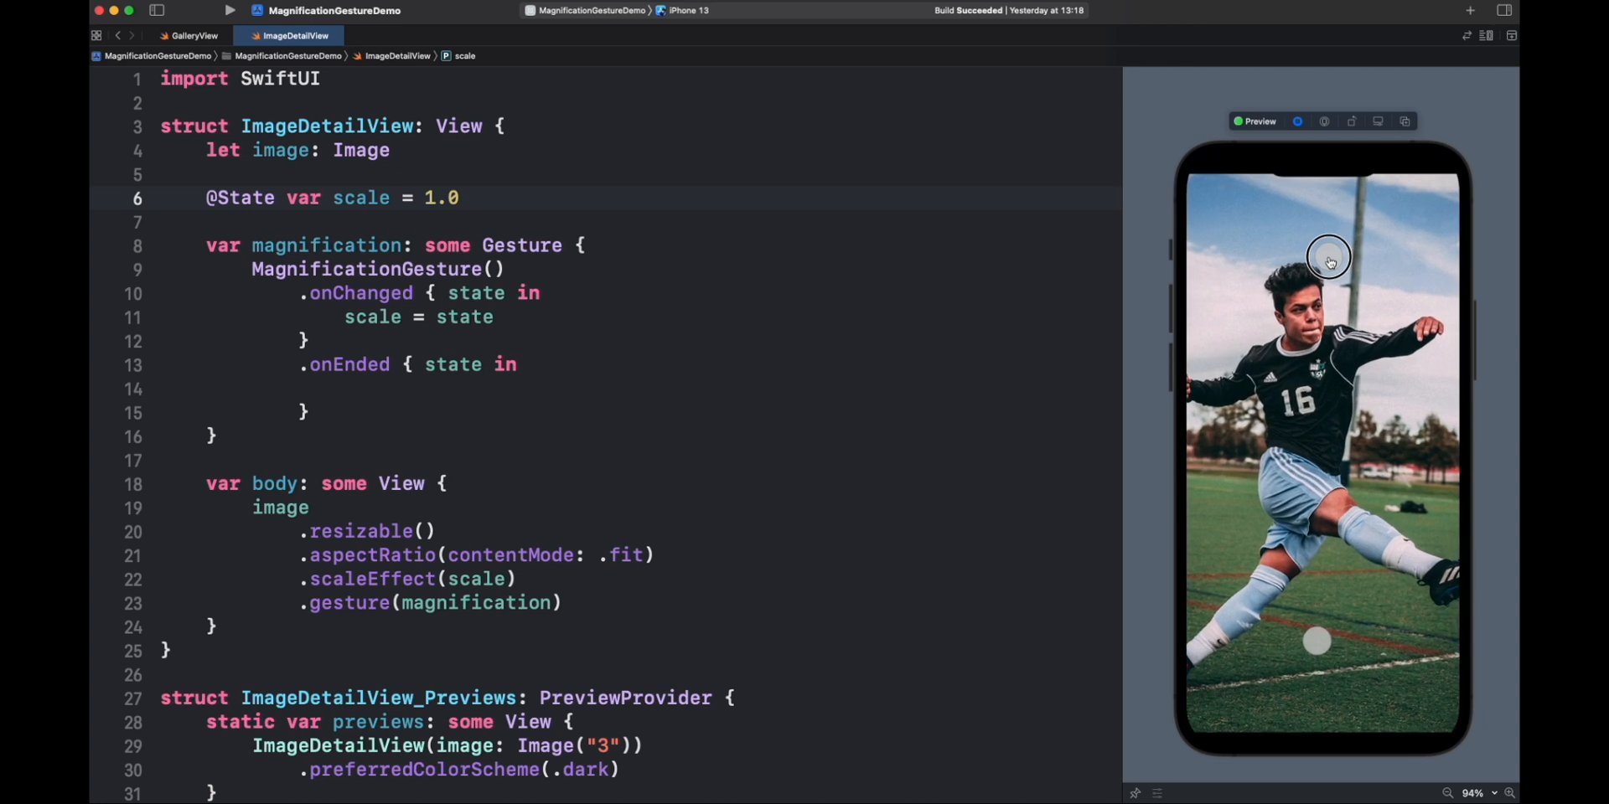
- Pinch the soccer photo in the live preview to confirm it zooms
{"action": "left_click_drag", "start_coordinate": [1329, 256], "coordinate": [1323, 311]}
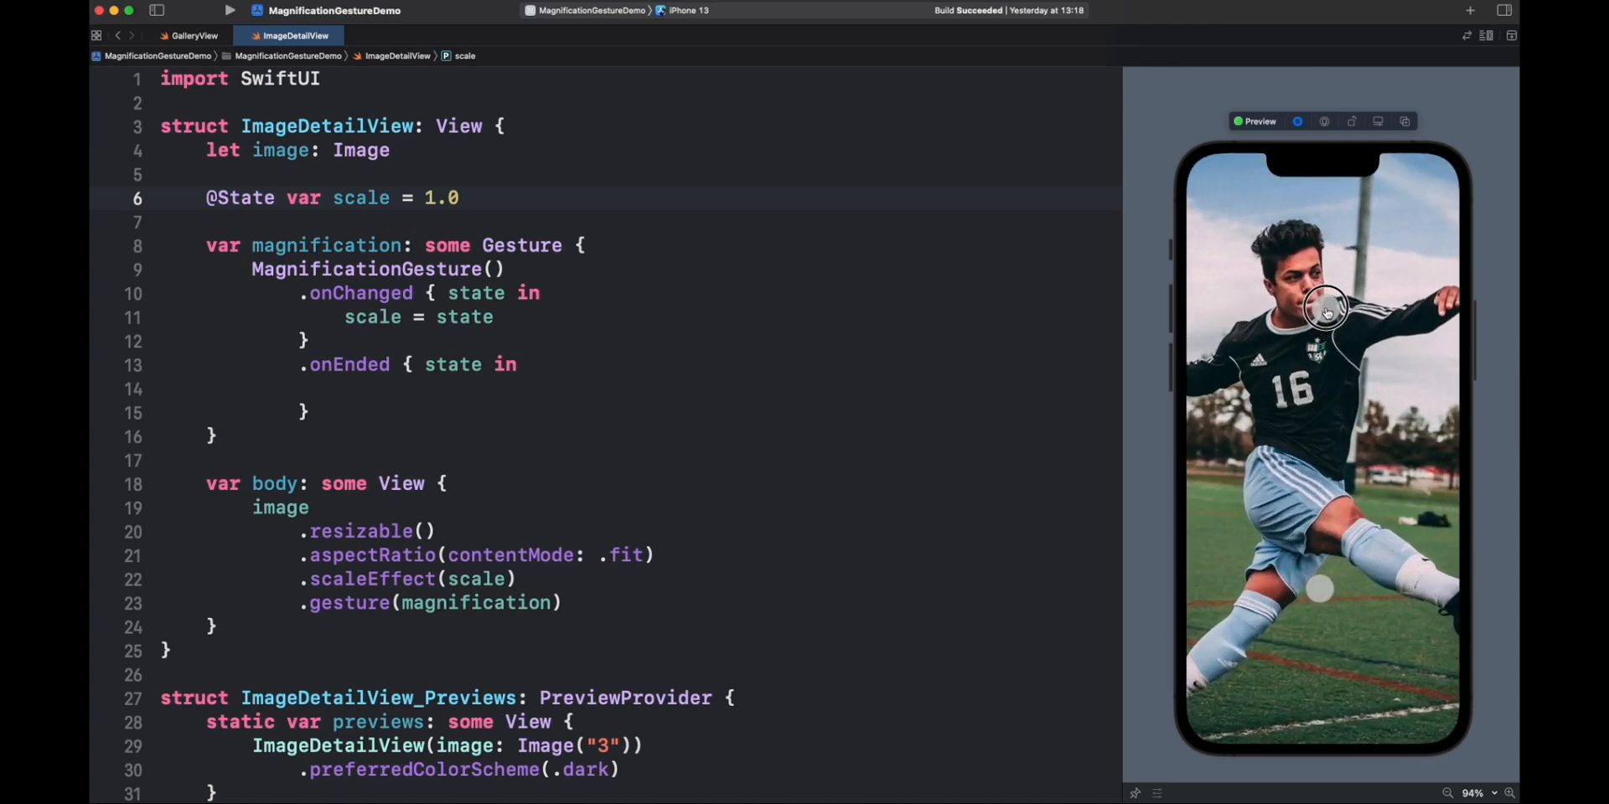
{"action": "left_click_drag", "start_coordinate": [1327, 311], "coordinate": [1334, 161]}
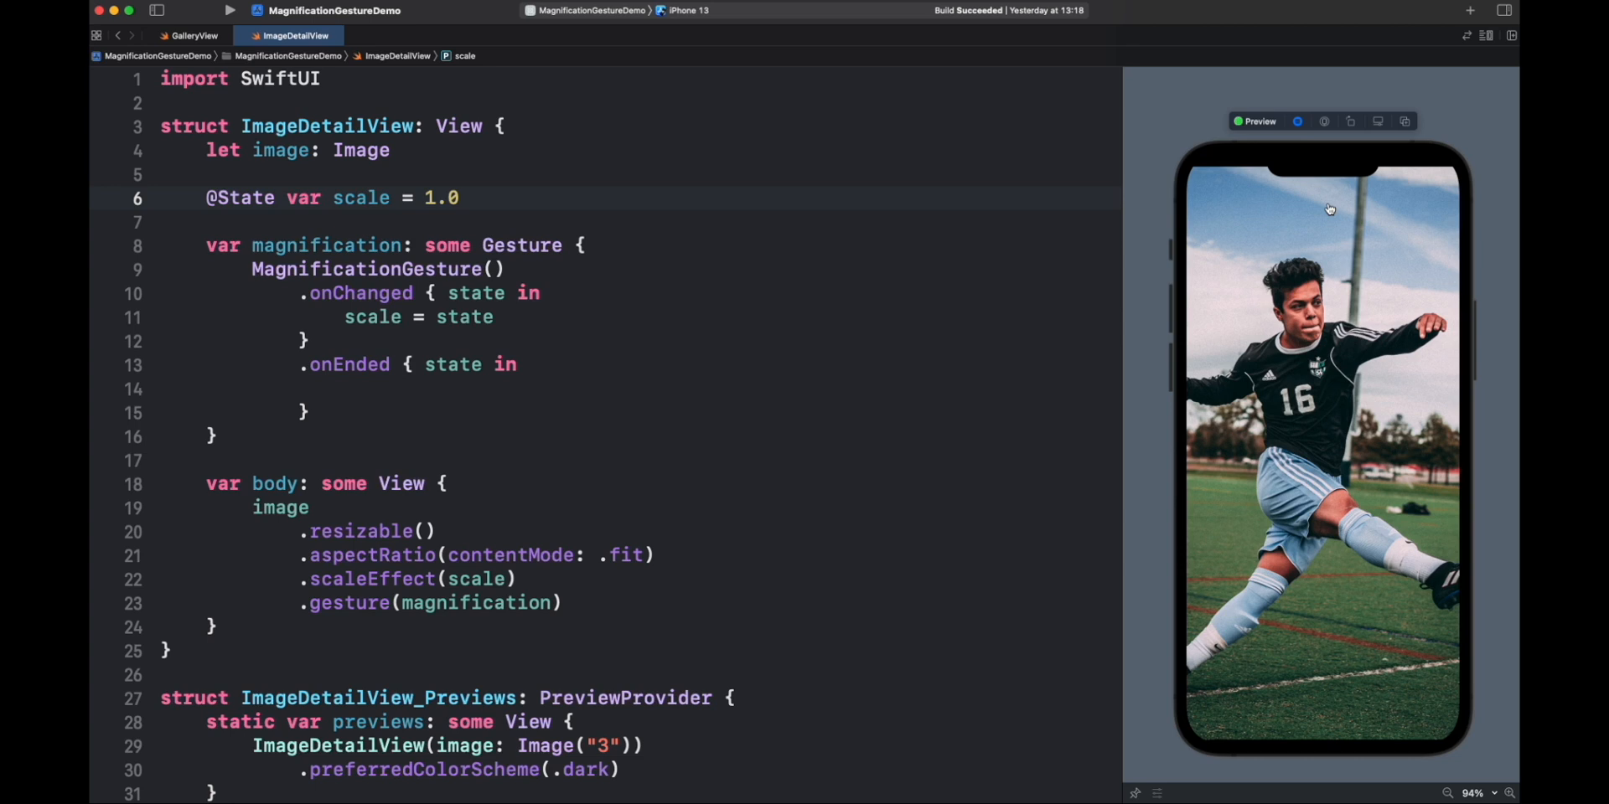
{"action": "type", "text": "@State"}
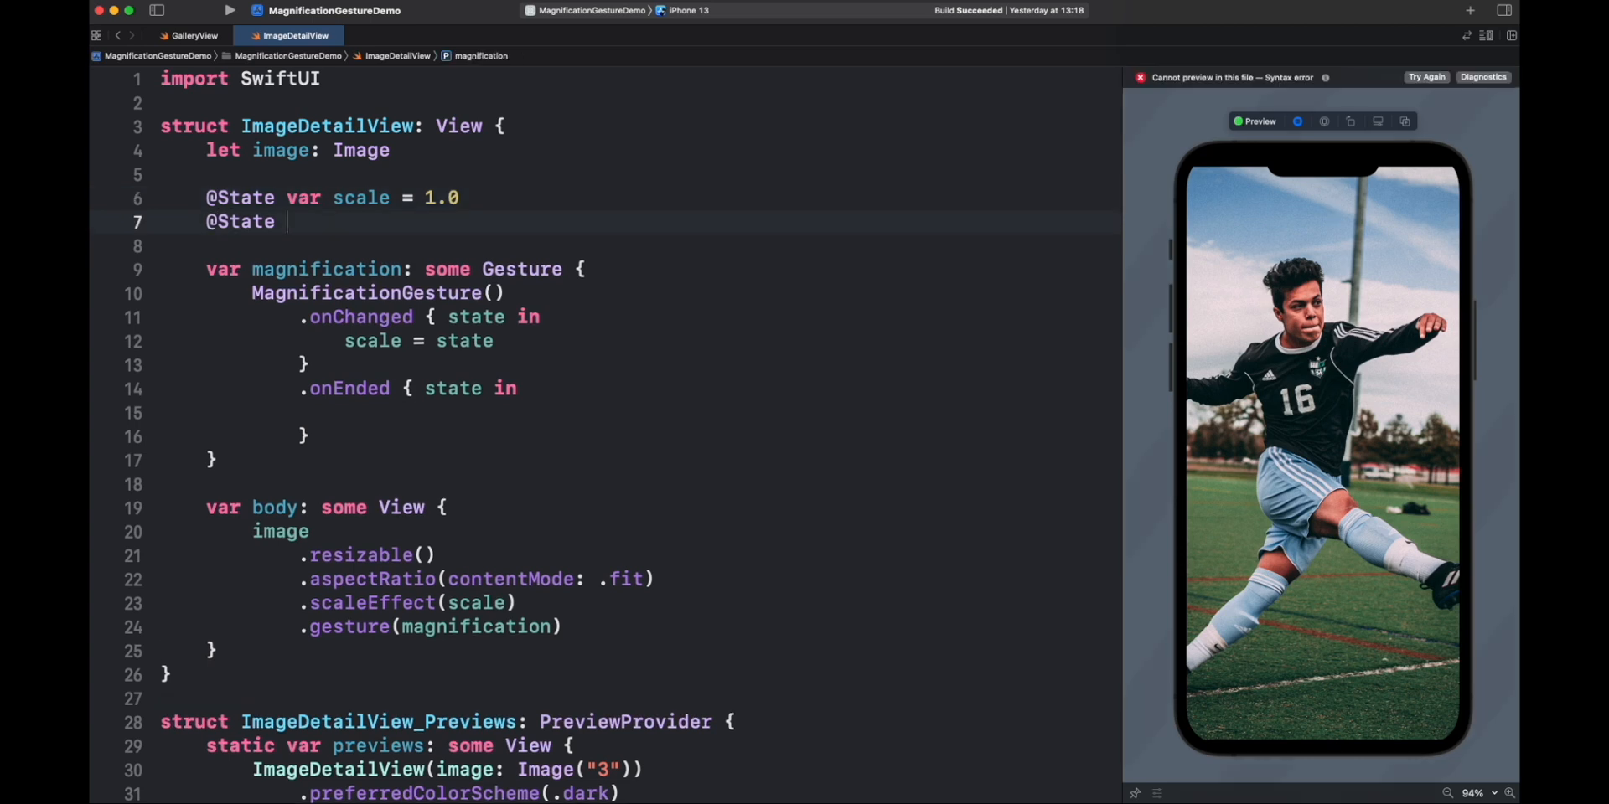
{"action": "type", "text": "var lastScale = 1.0"}
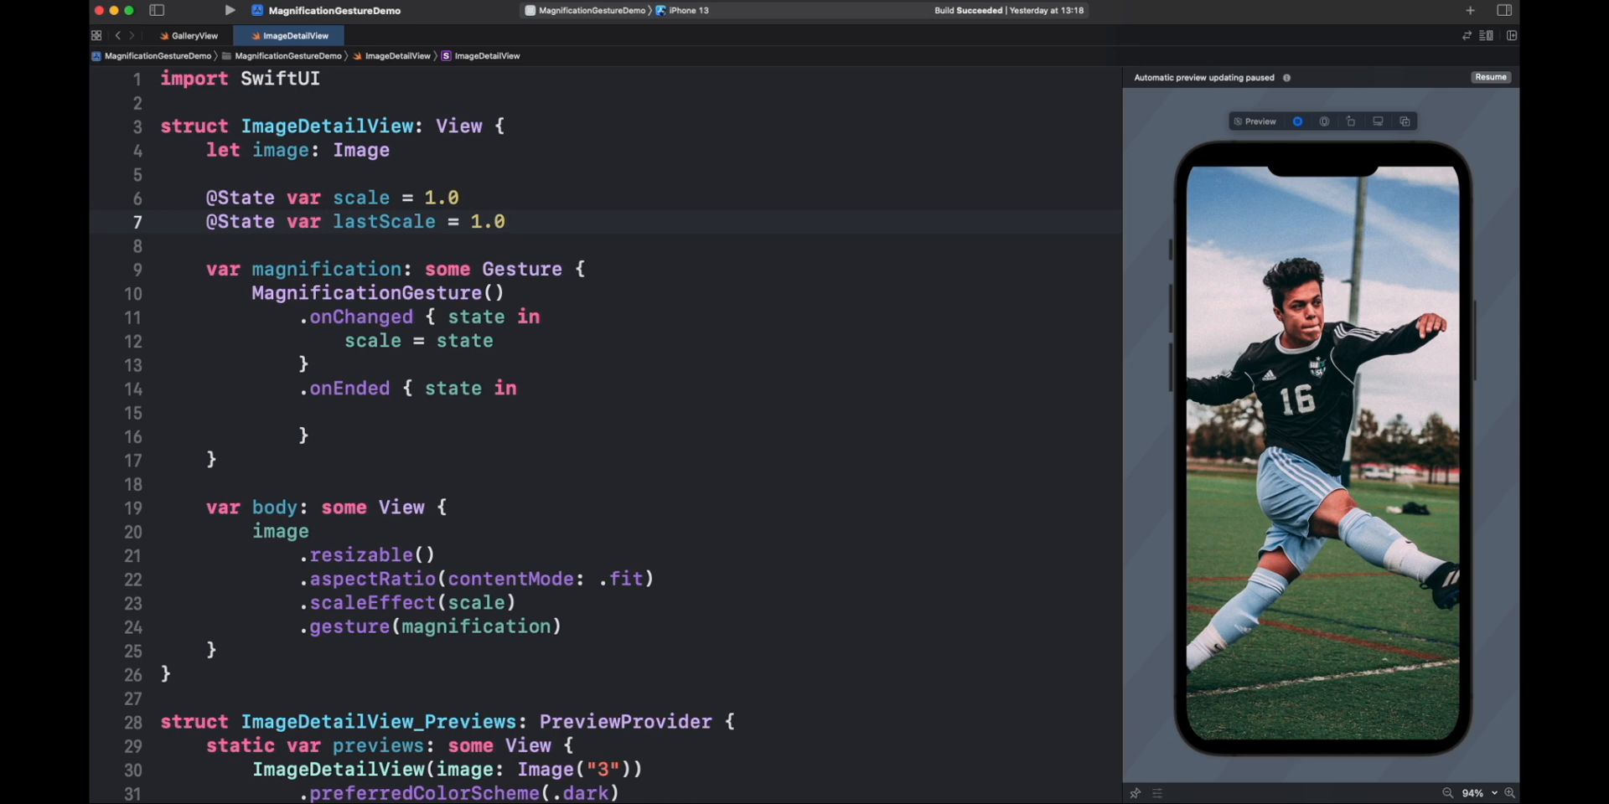
{"action": "left_click", "coordinate": [504, 222]}
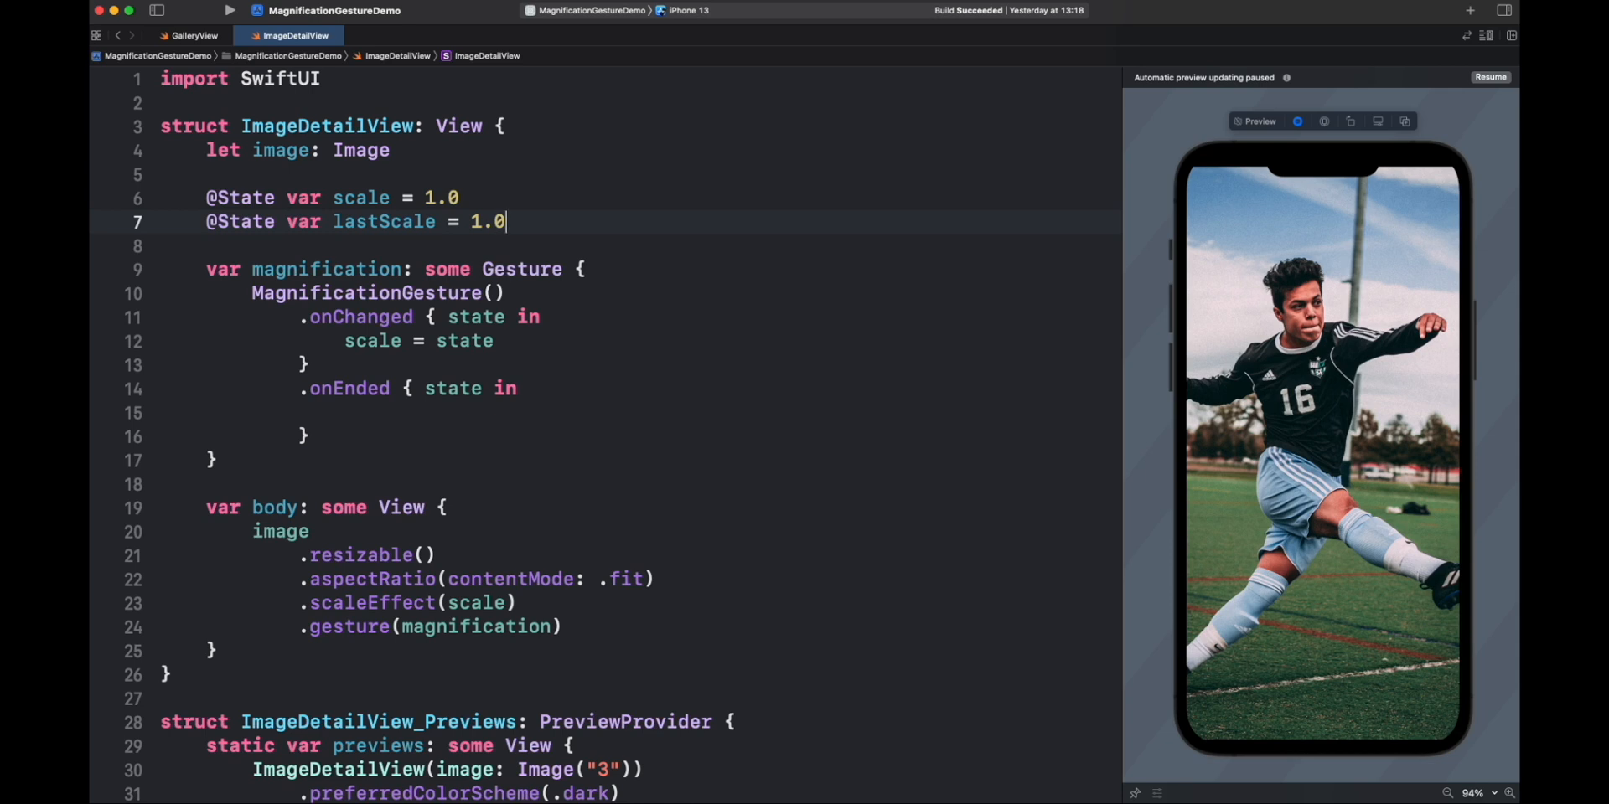
- In onChanged compute delta = state / lastScale and set lastScale = state, then start resetting it in onEnded
{"action": "type", "text": "let delta = state /"}
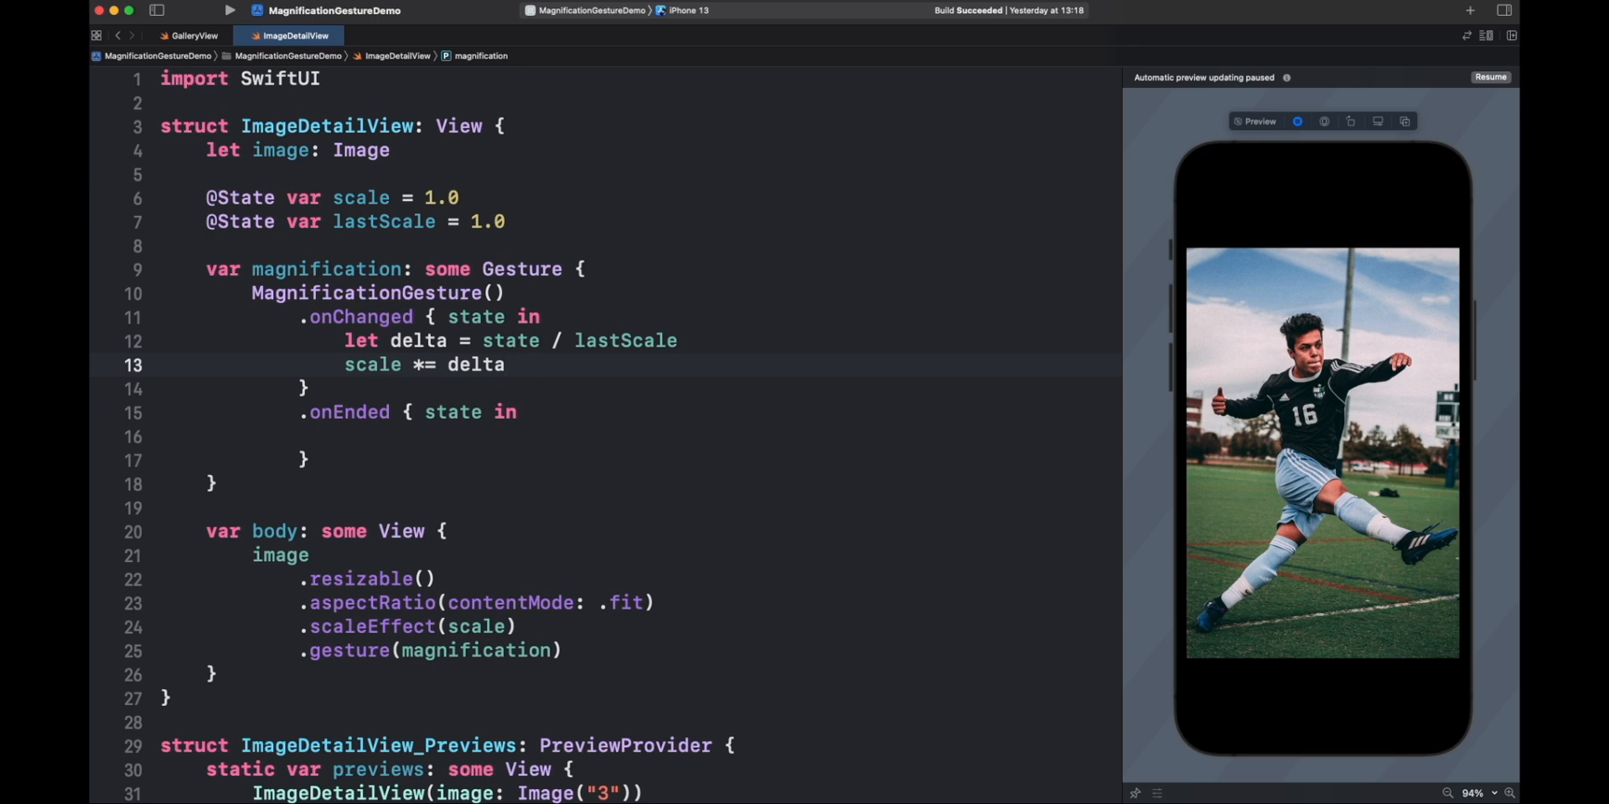
{"action": "type", "text": "lastScale = state"}
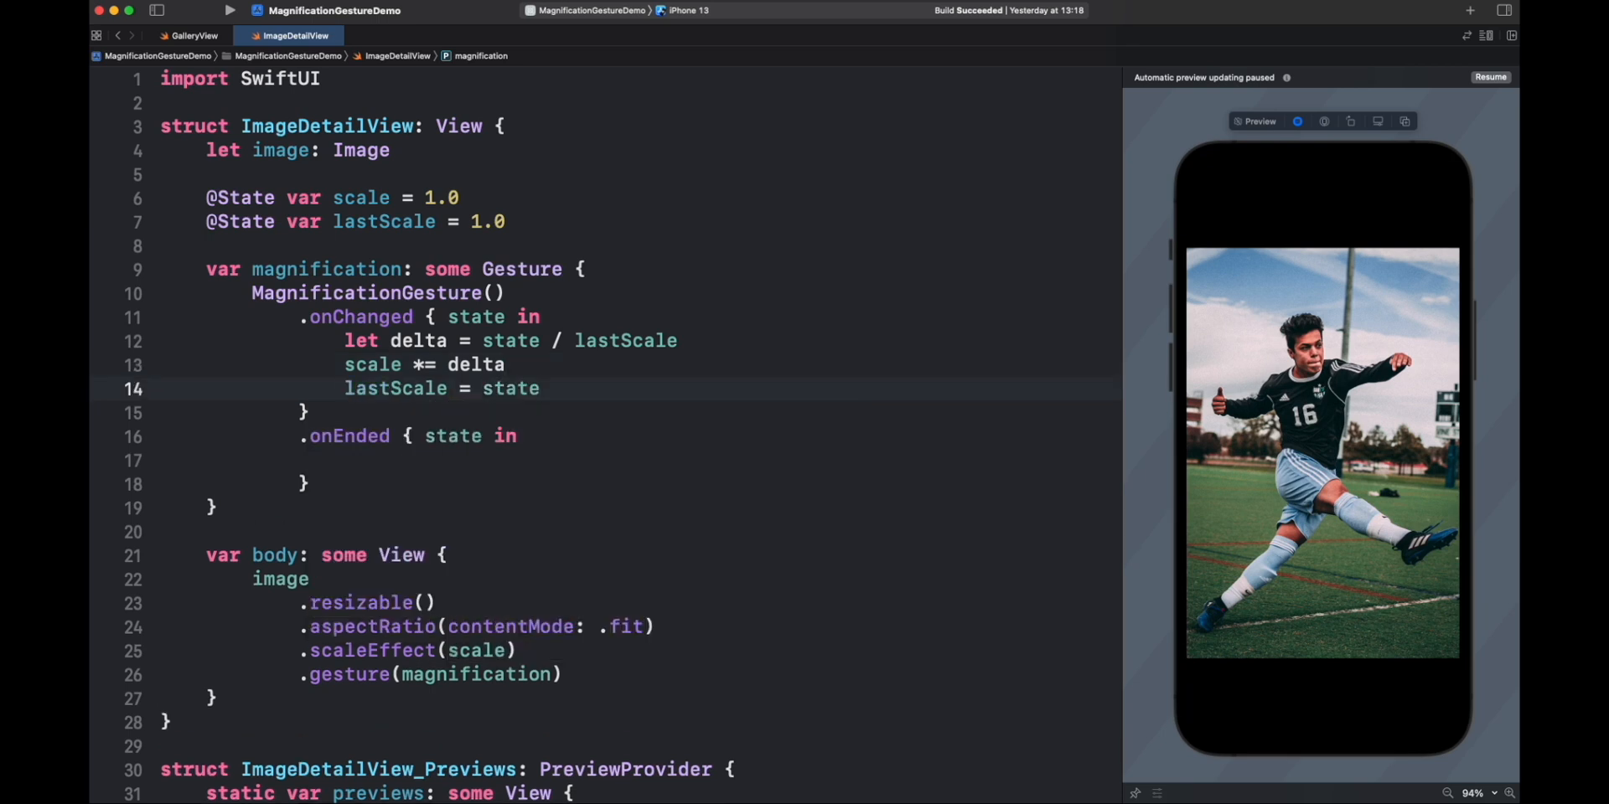
{"action": "left_click", "coordinate": [541, 387]}
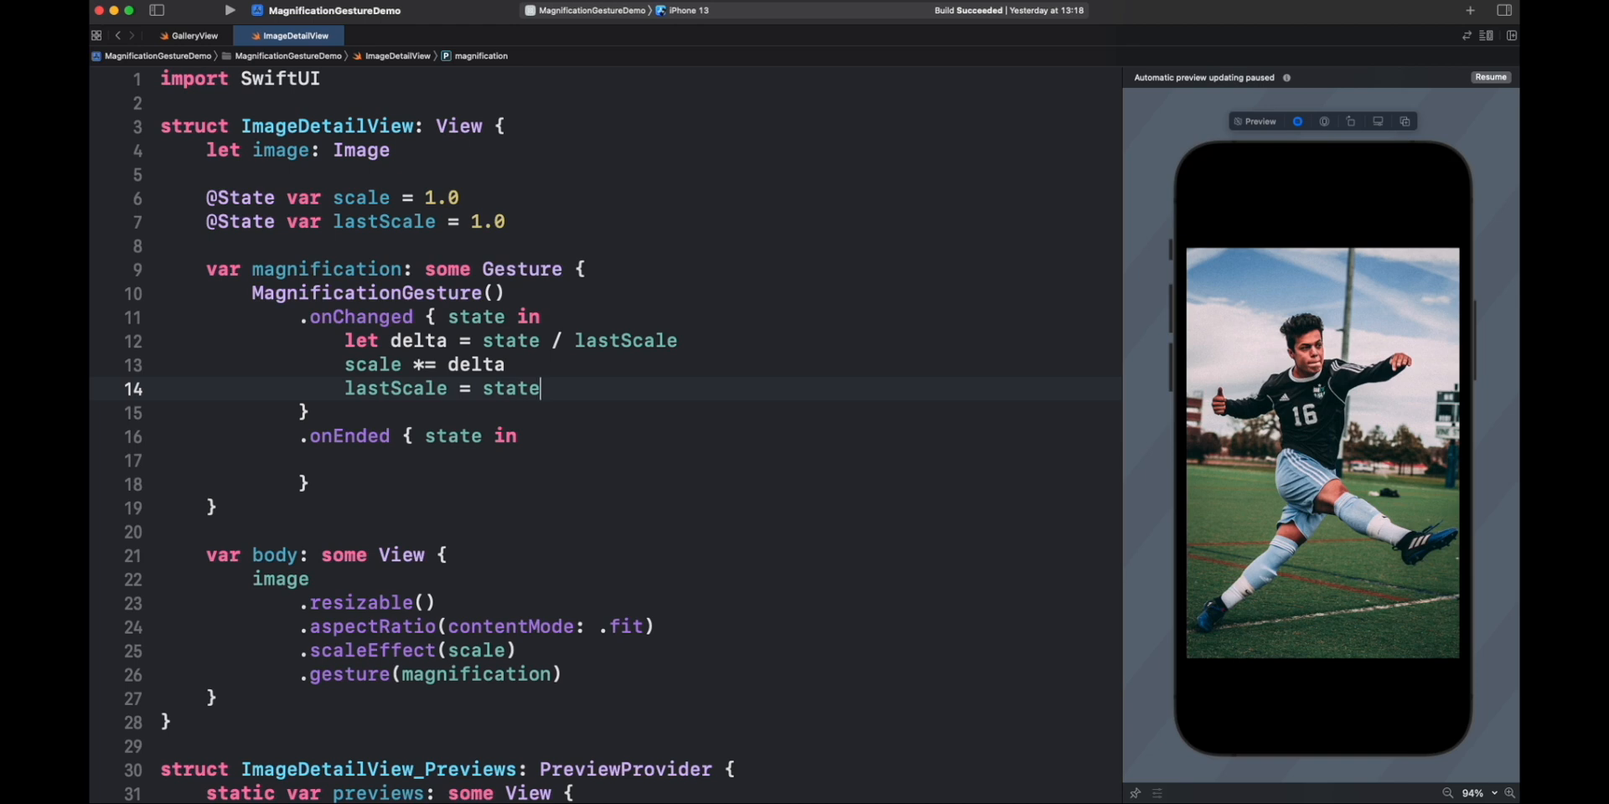
{"action": "type", "text": "lastScale = 1.0"}
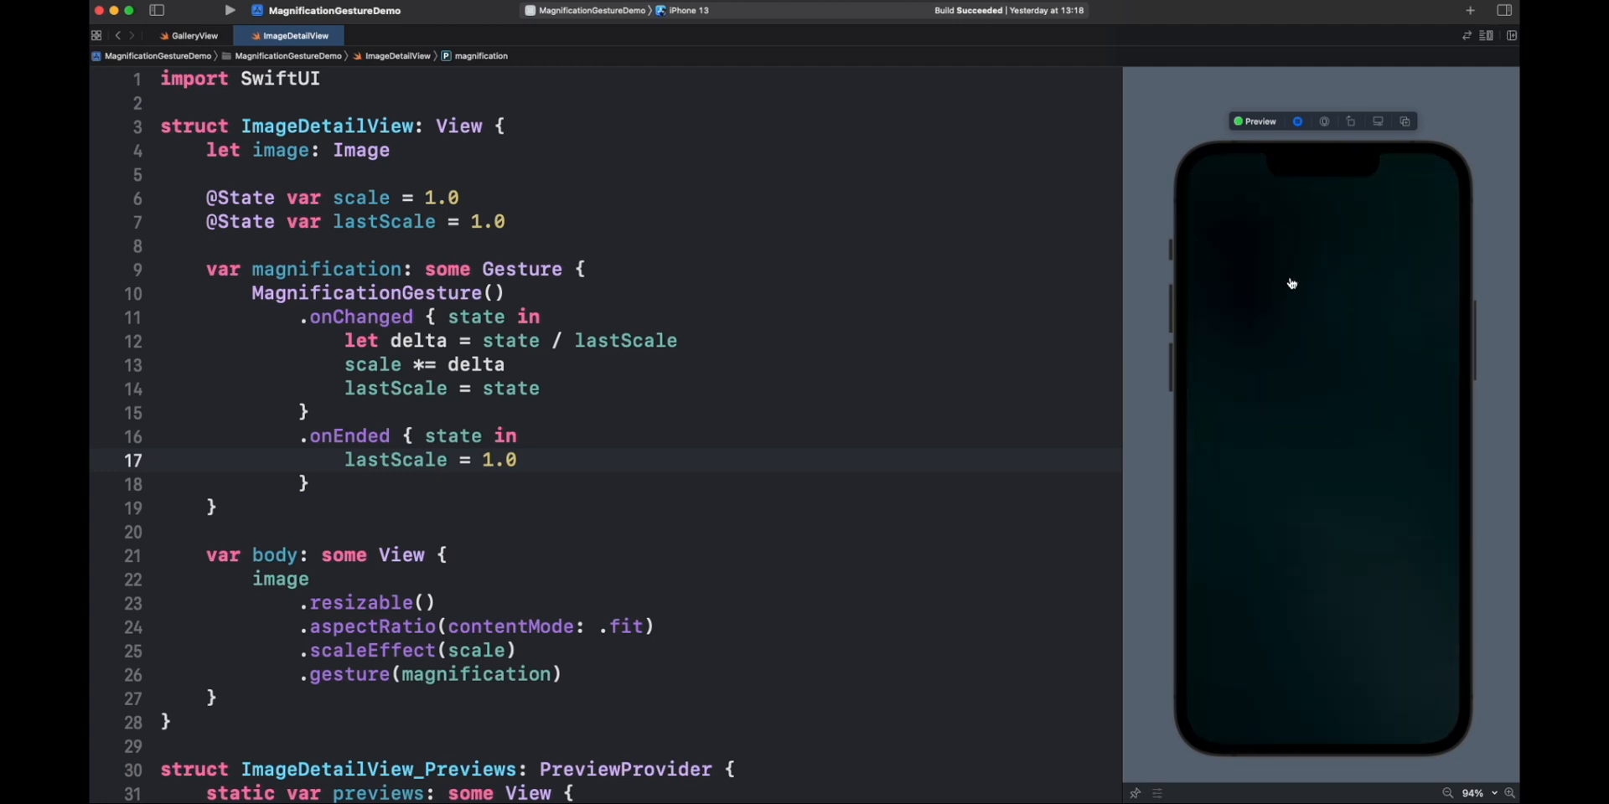
- Run the live preview and pinch the photo, which shrinks to a tiny thumbnail
{"action": "left_click", "coordinate": [1286, 302]}
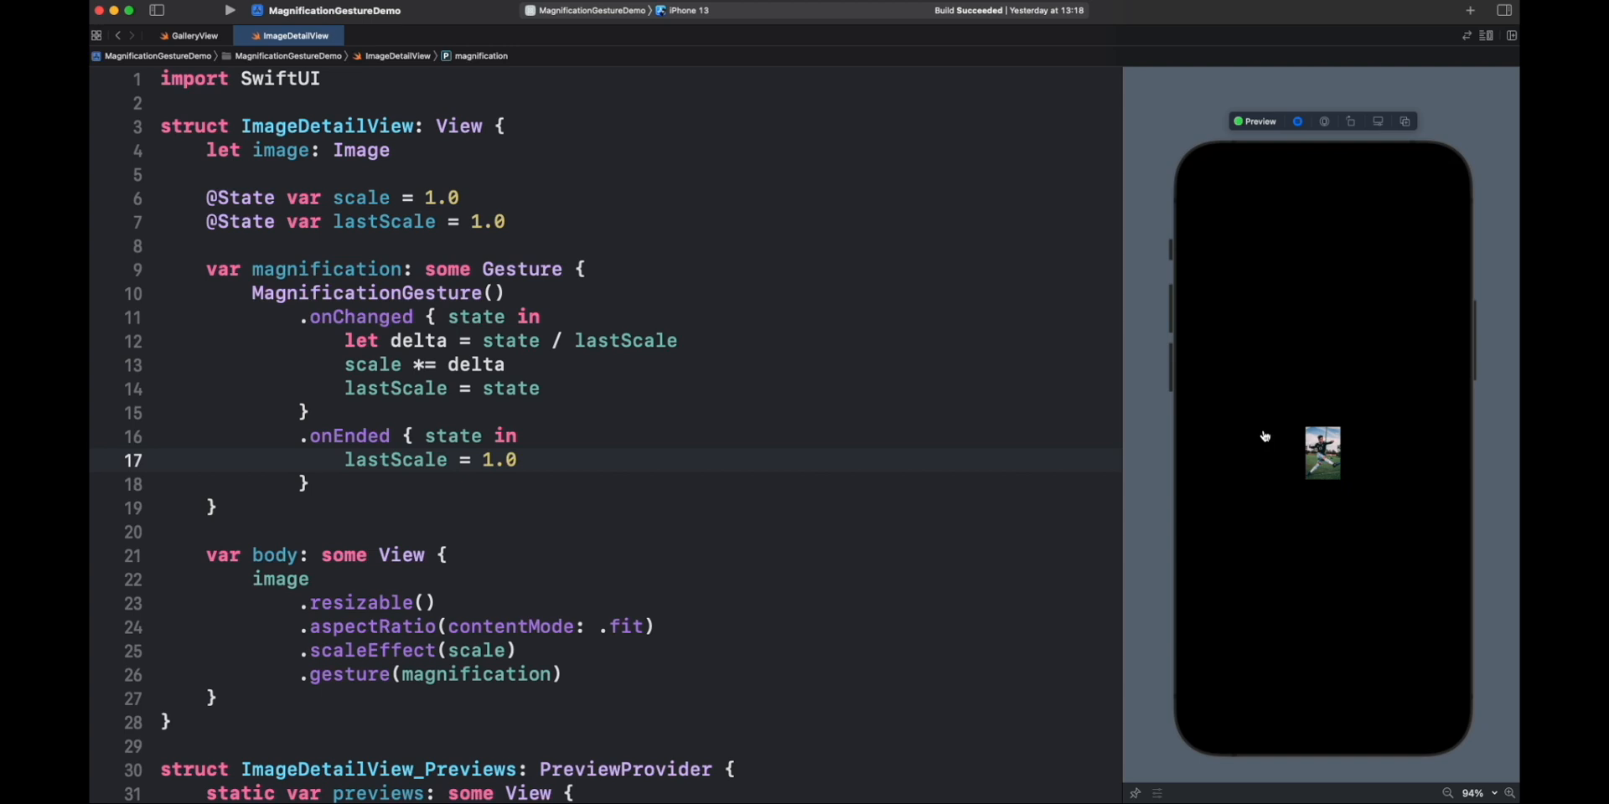
- Add private minScale = 1.0 and maxScale = 5.0 constants
{"action": "type", "text": "private let minScale = 1.0"}
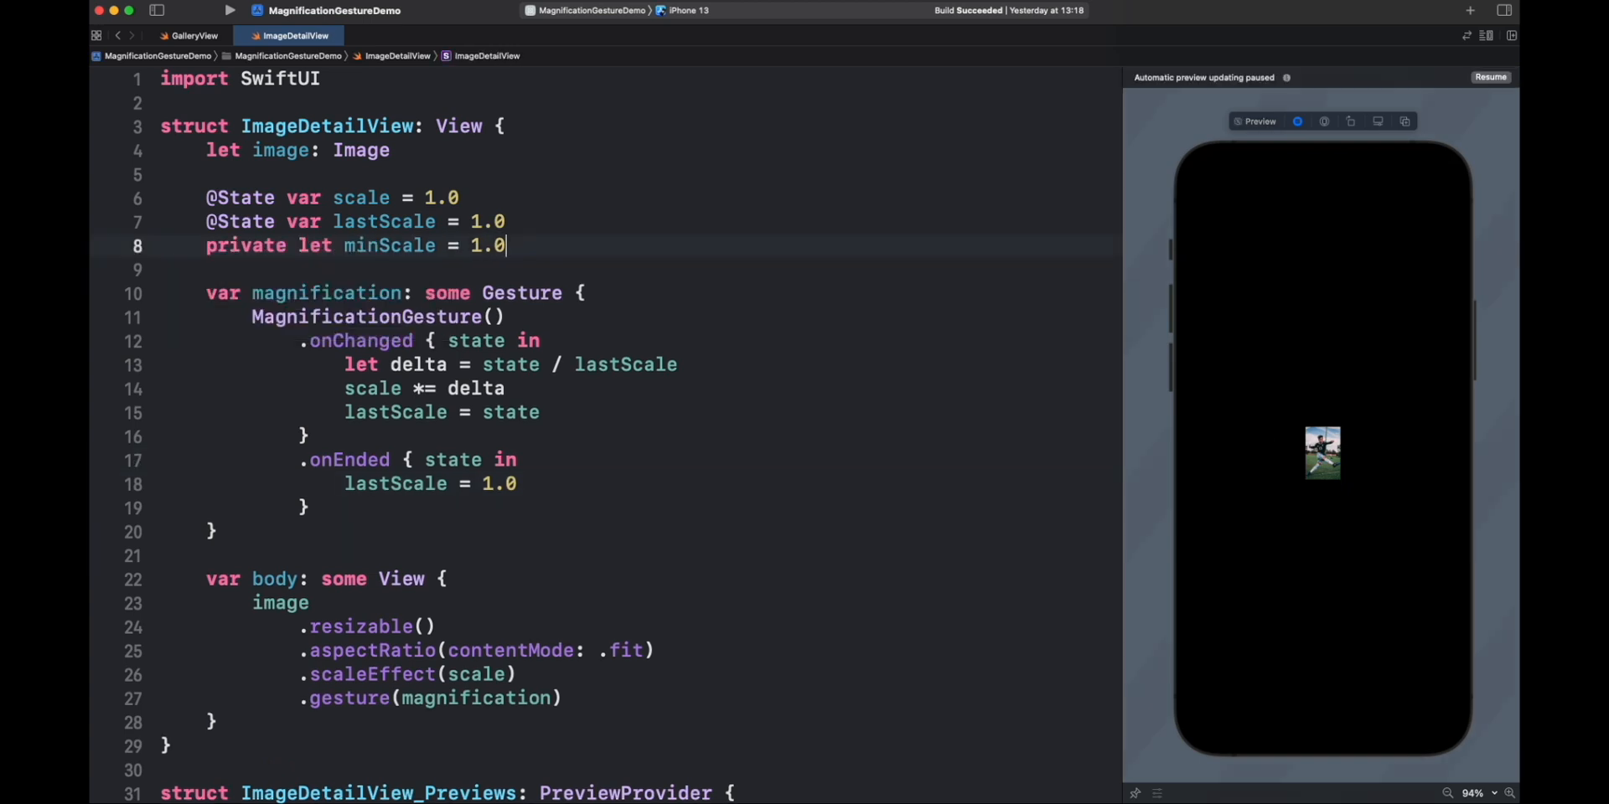
{"action": "type", "text": "private let maxScale = 5.0"}
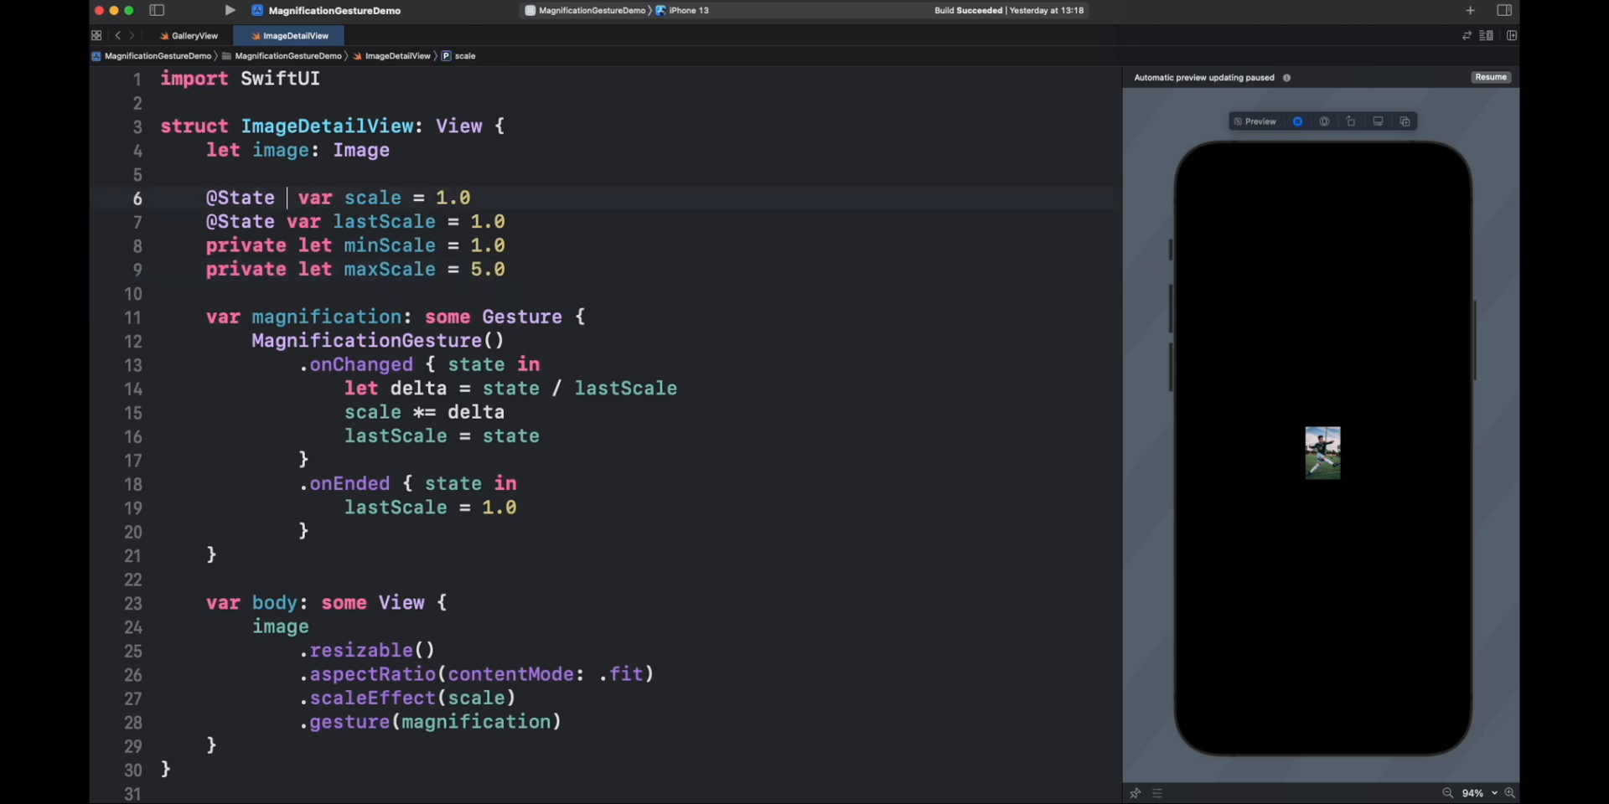
{"action": "scroll", "scroll_direction": "down", "scroll_amount": 3}
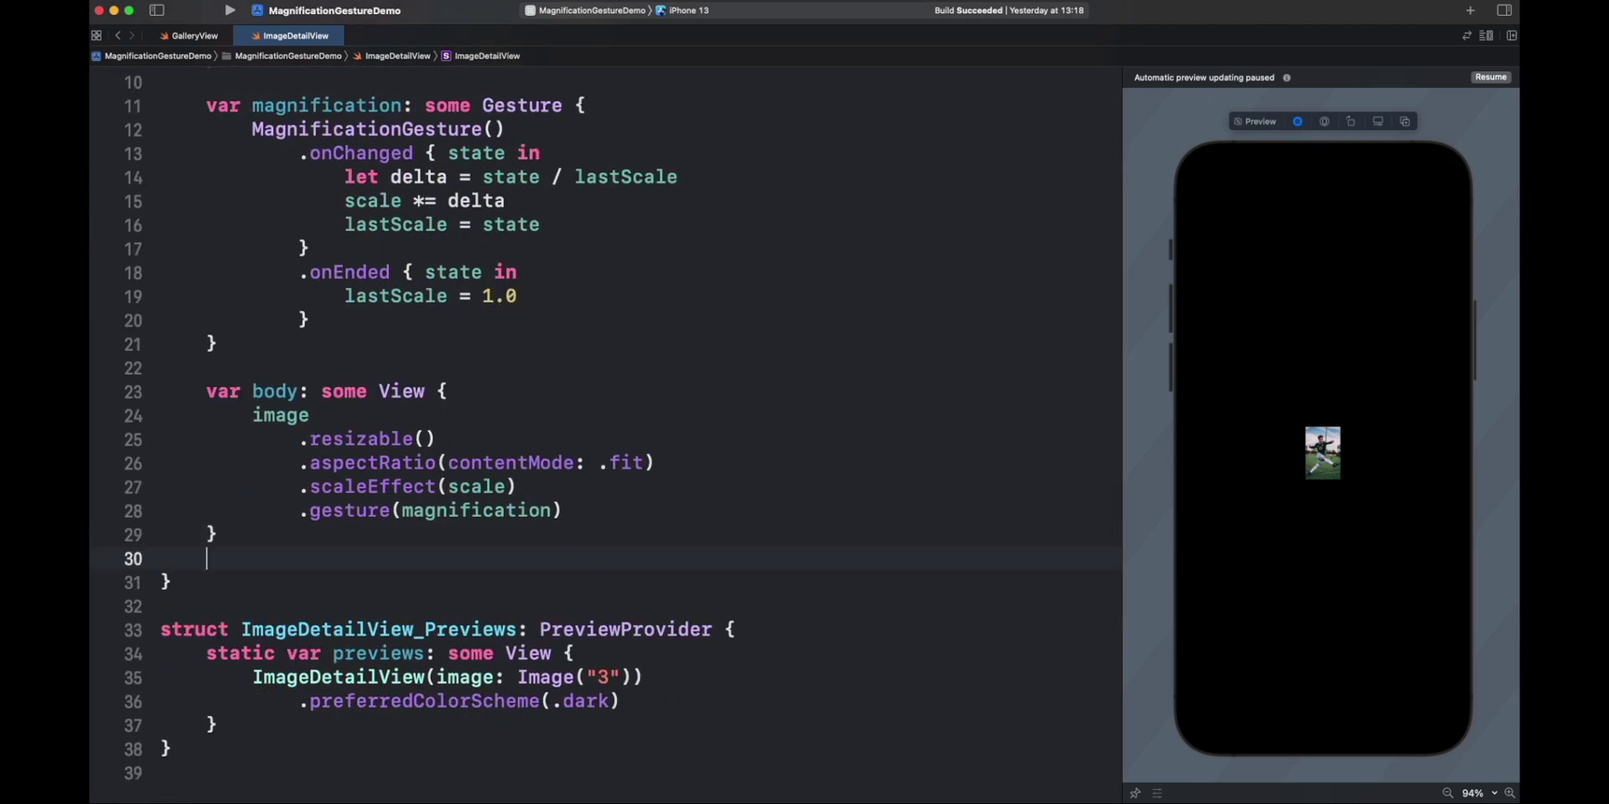
- Write getMinimumScaleAllowed and getMaximumScaleAllowed helpers returning CGFloat
{"action": "type", "text": "func getMinimu"}
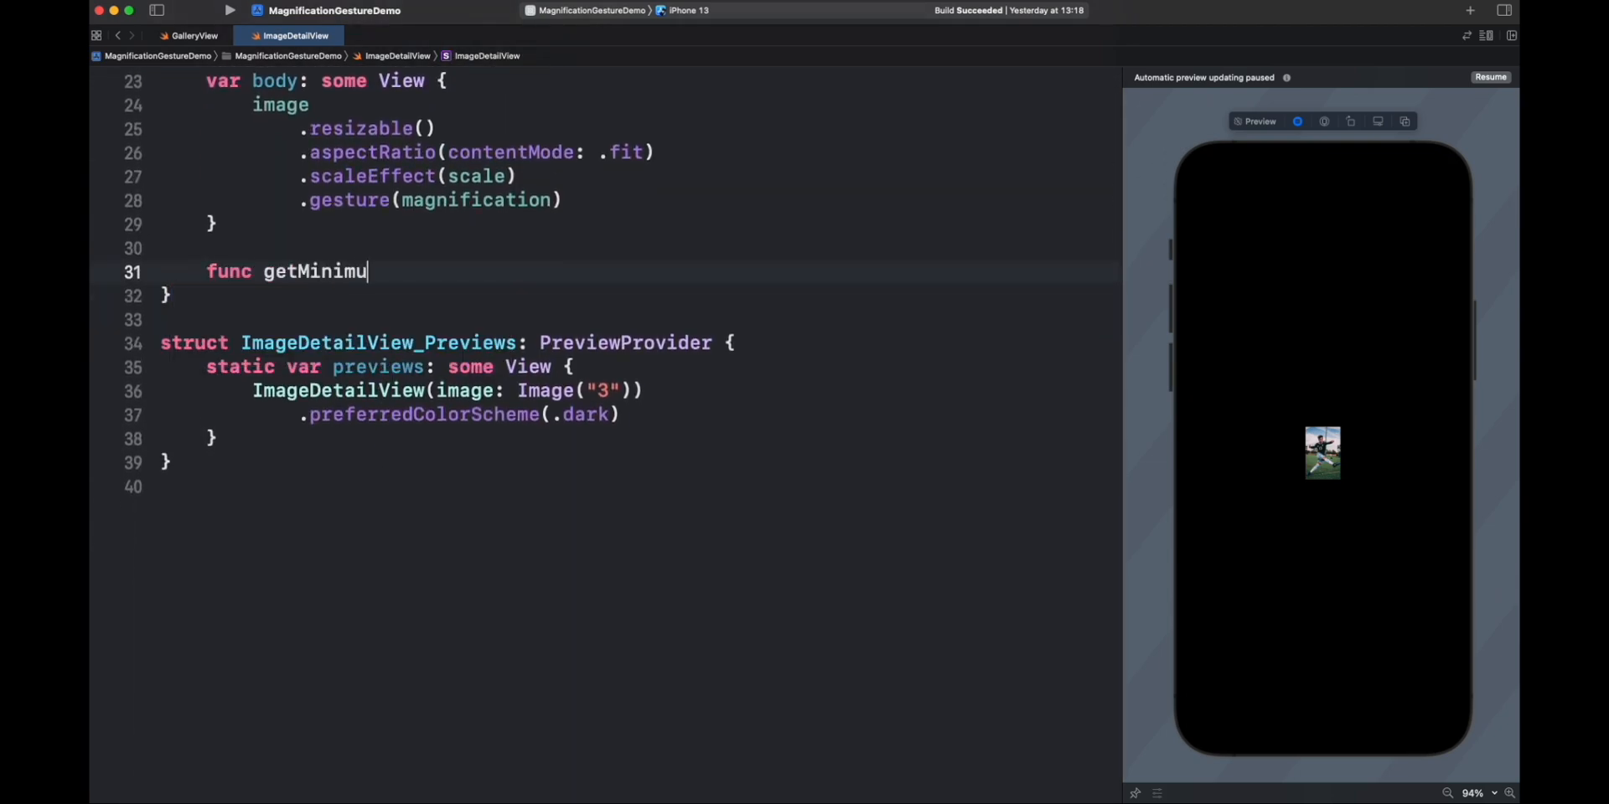
{"action": "type", "text": "mScaleAllowed() -> {}"}
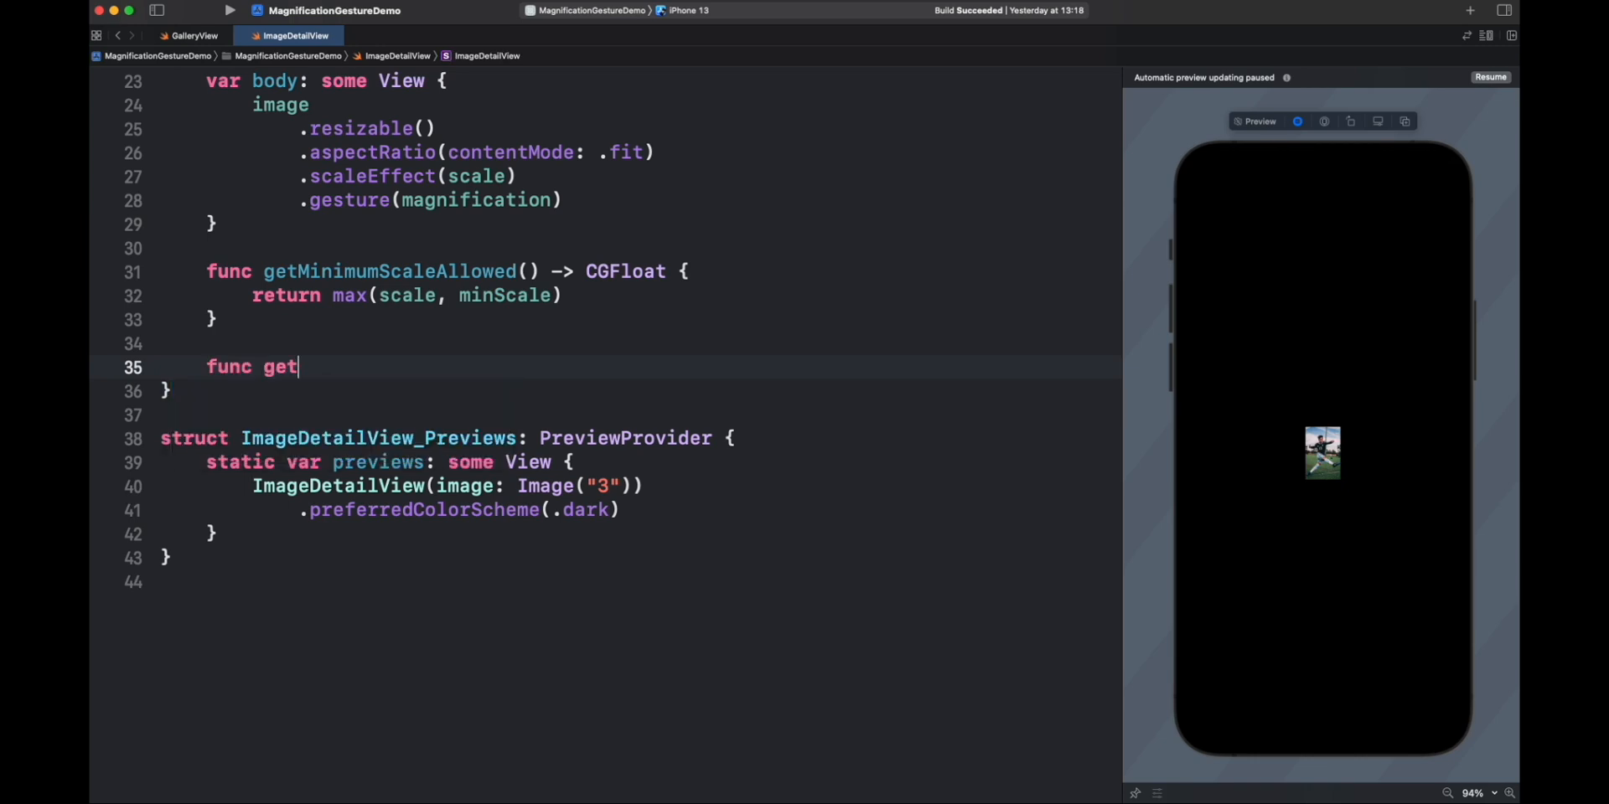
{"action": "type", "text": "MaximumScaleAllowed() ->"}
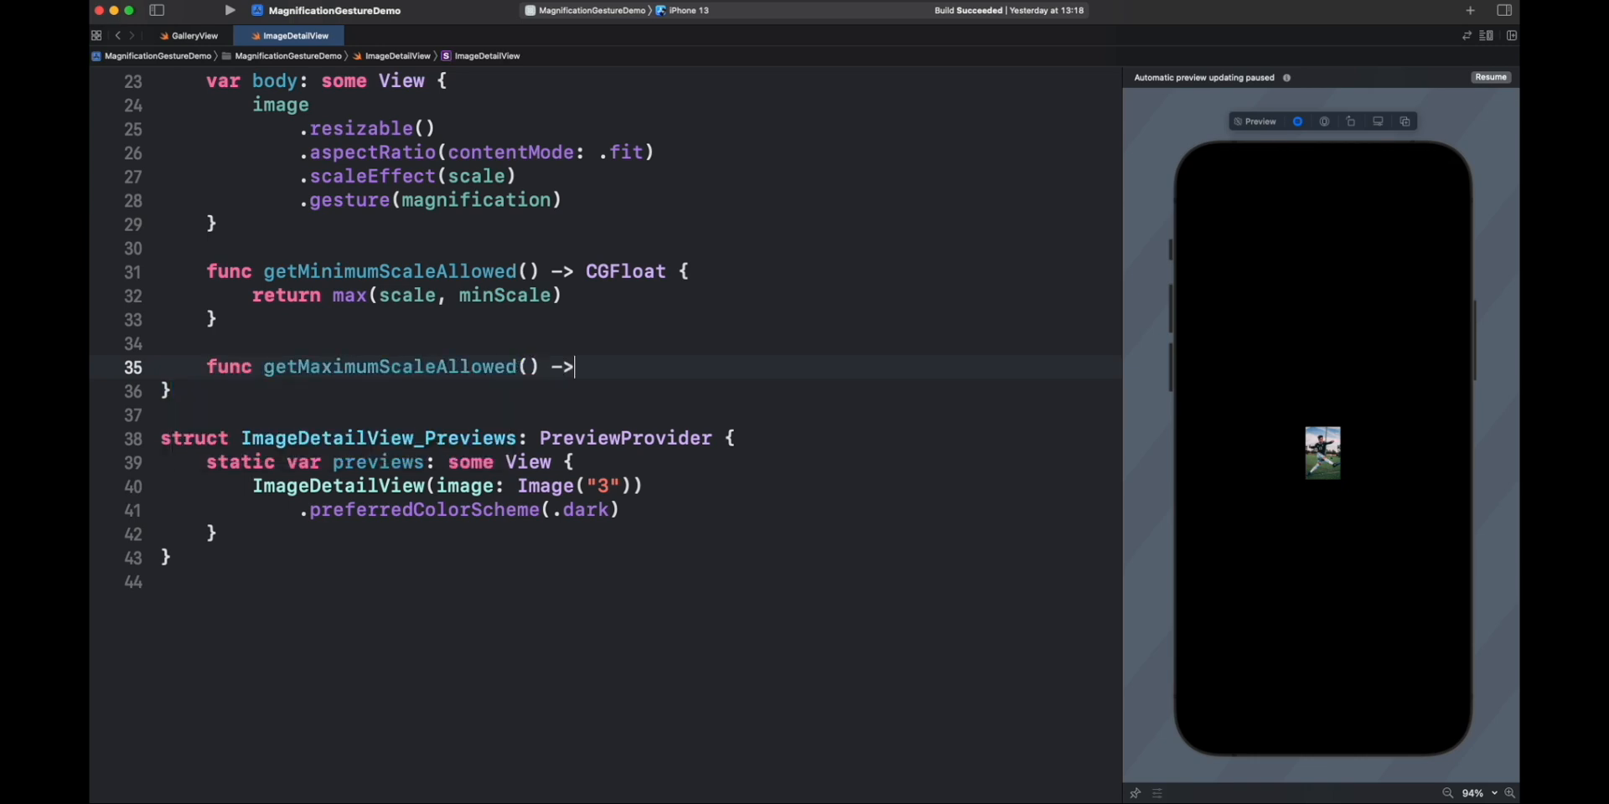
{"action": "type", "text": "CGFloat {"}
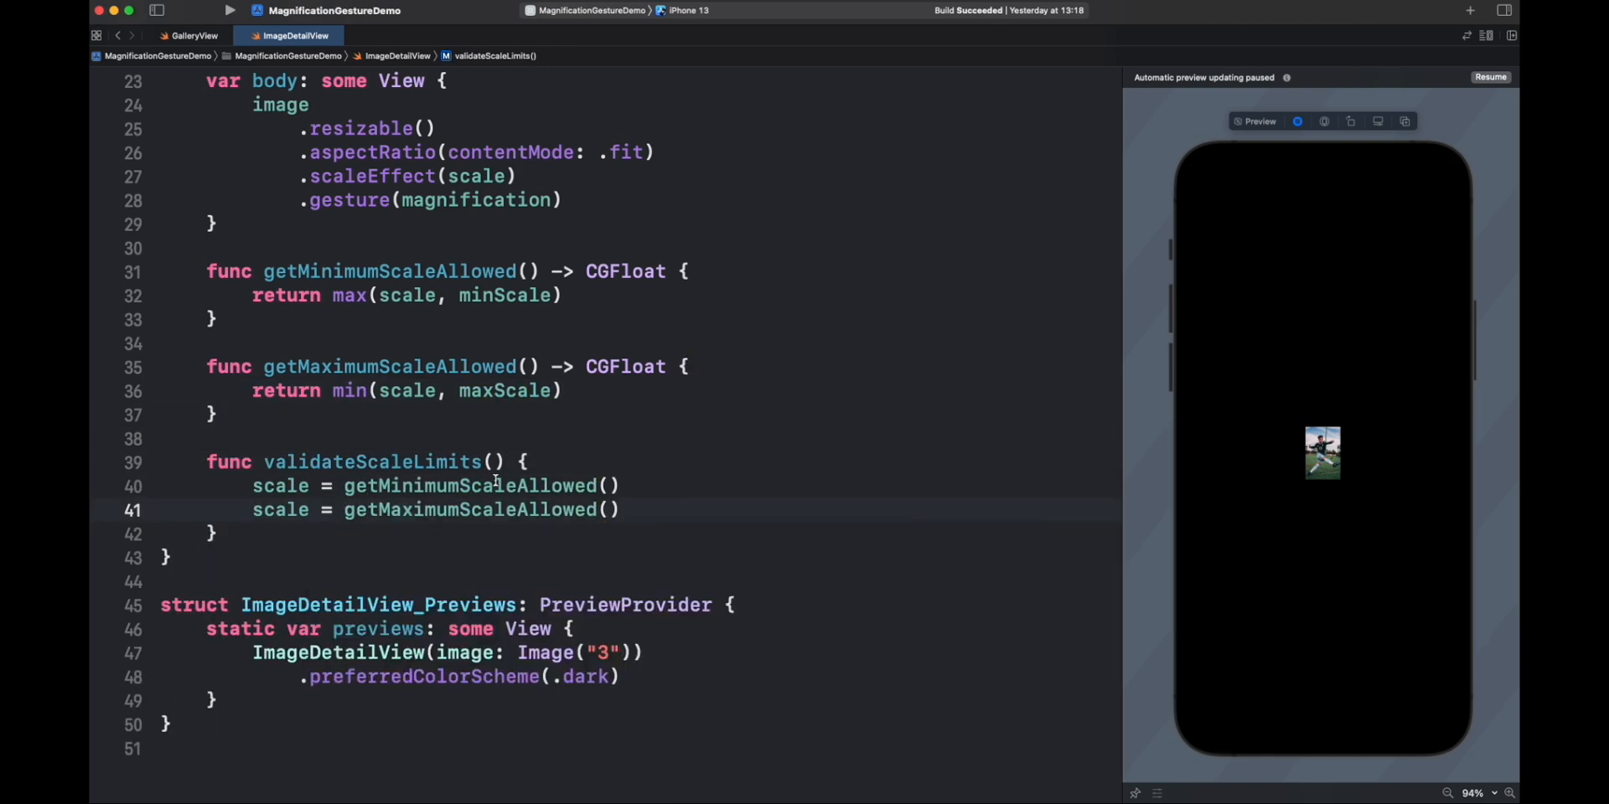
- Call validateScaleLimits() in onEnded
{"action": "scroll", "scroll_direction": "up", "scroll_amount": 3}
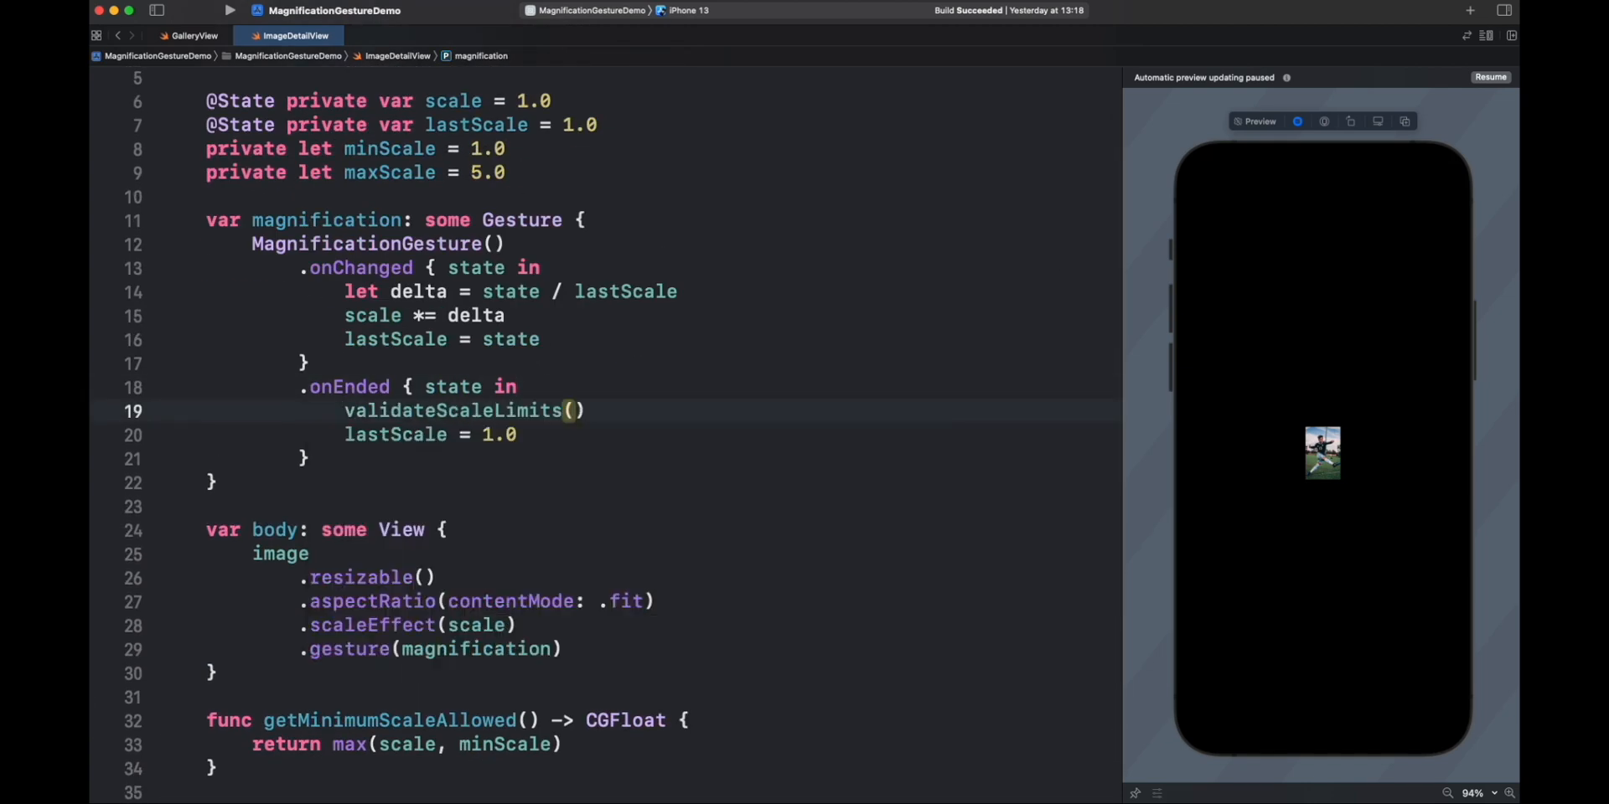
{"action": "left_click", "coordinate": [588, 410]}
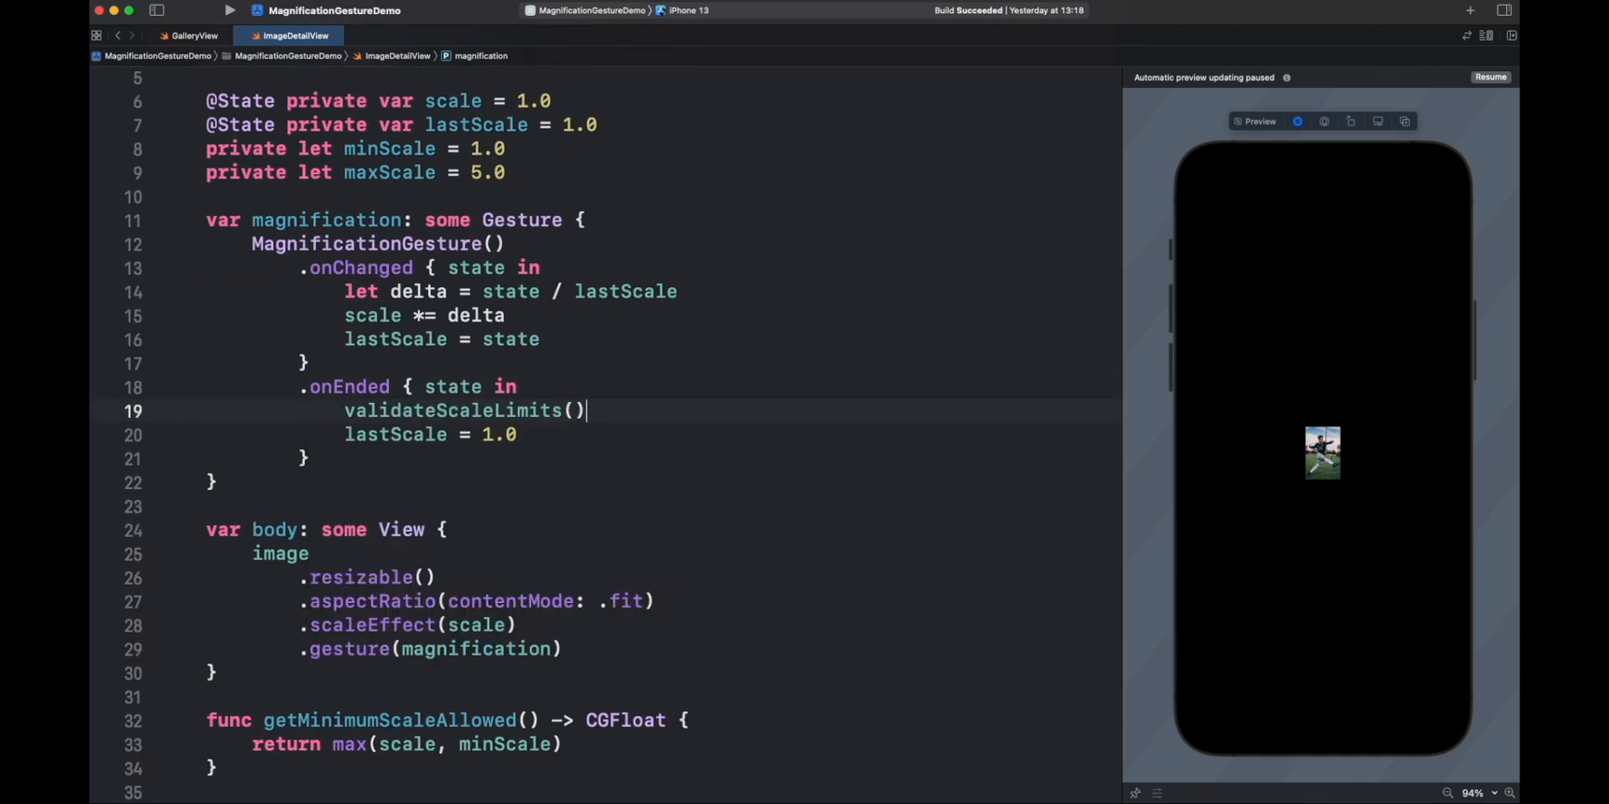
{"action": "scroll", "scroll_direction": "down", "scroll_amount": 3}
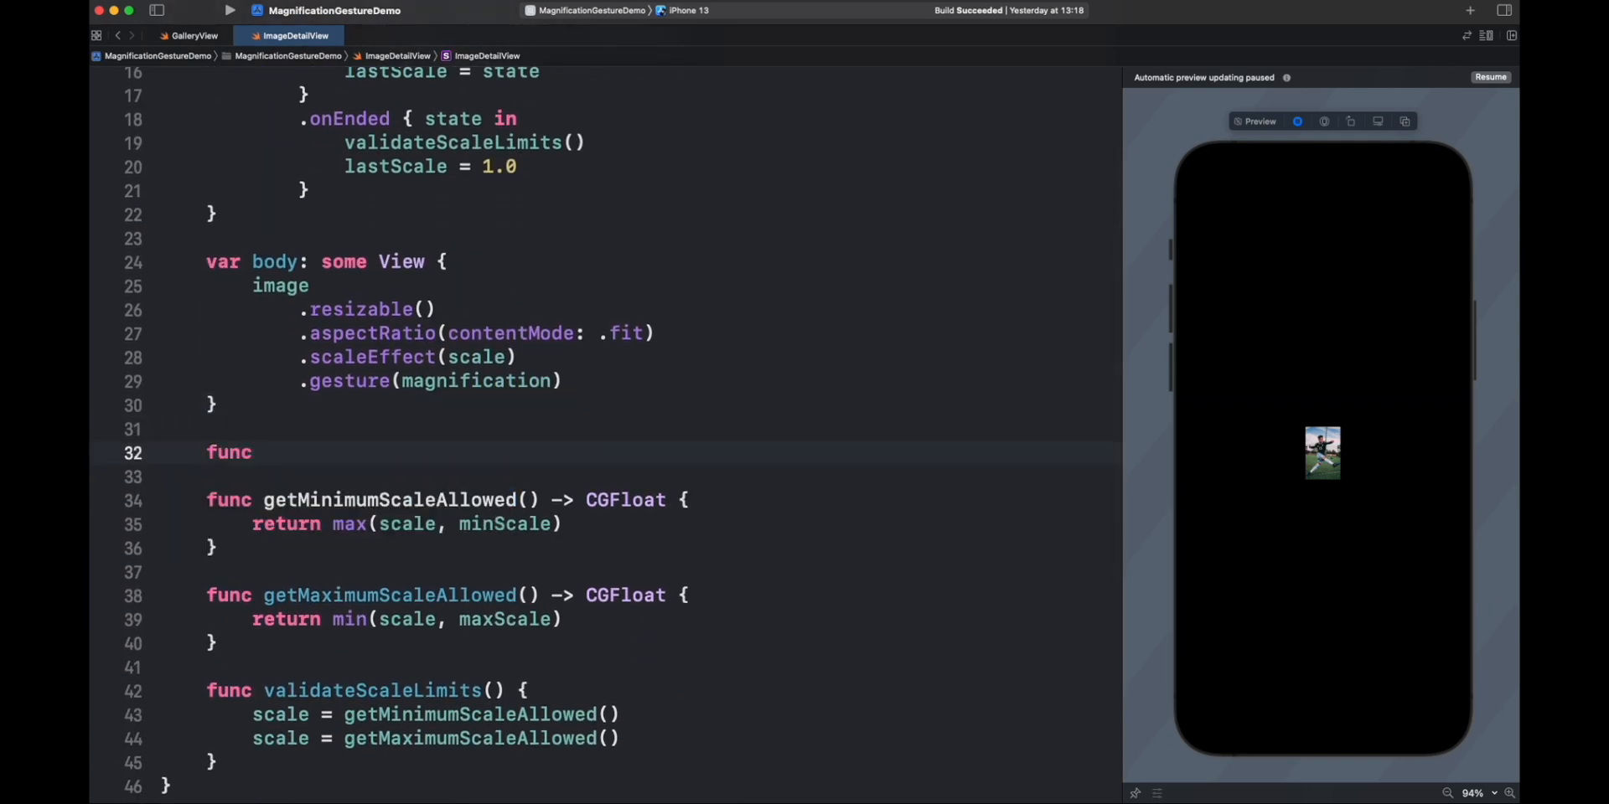
- Add an adjustScale(from state:) helper holding the delta scaling and call it from .onChanged
{"action": "type", "text": "adjustScale(from state: MagnificationGesture.Value) {"}
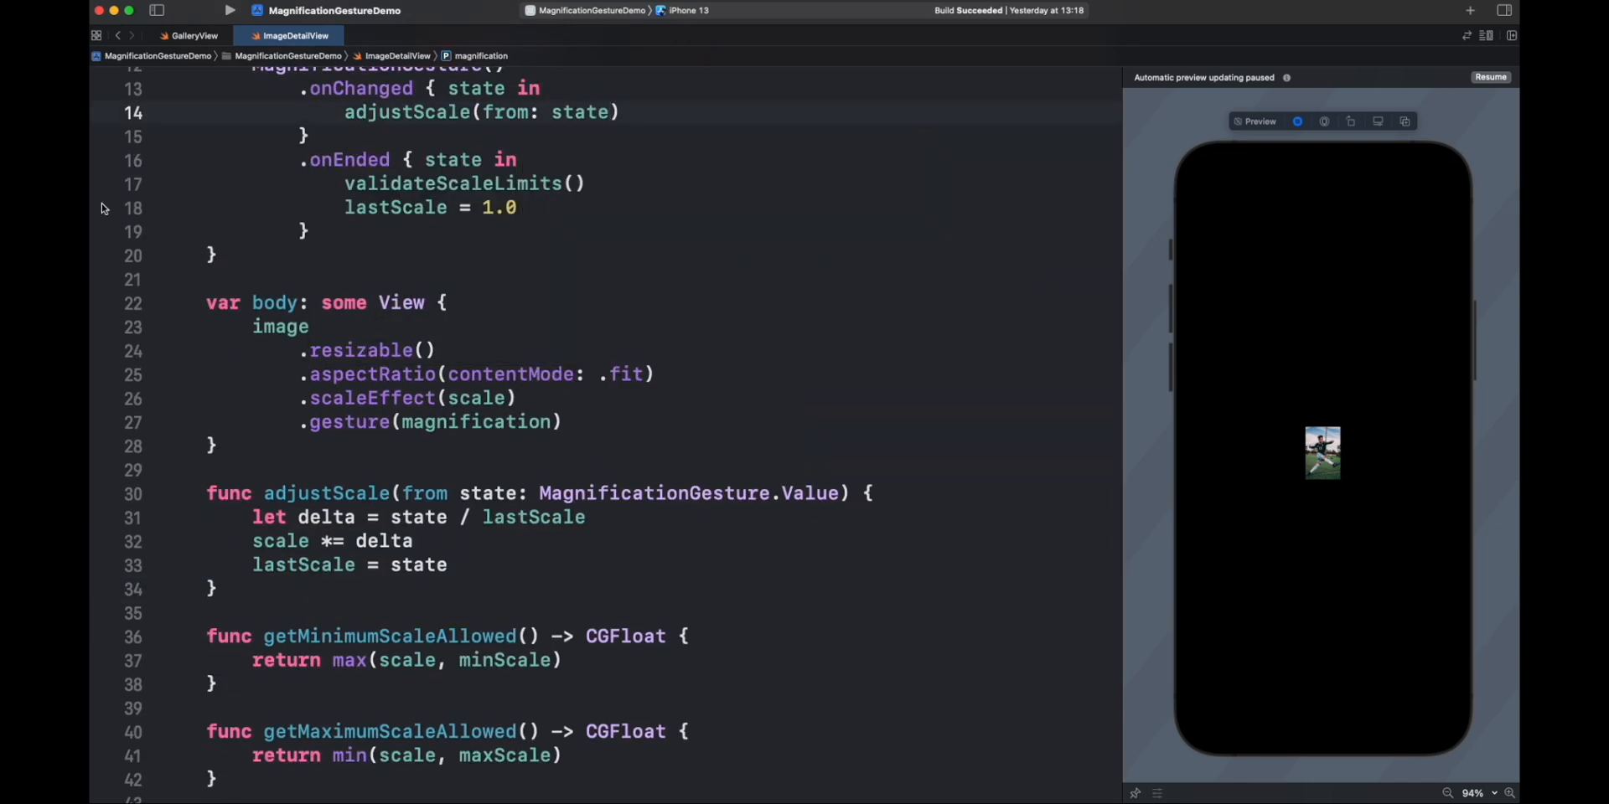
{"action": "left_click", "coordinate": [1490, 77]}
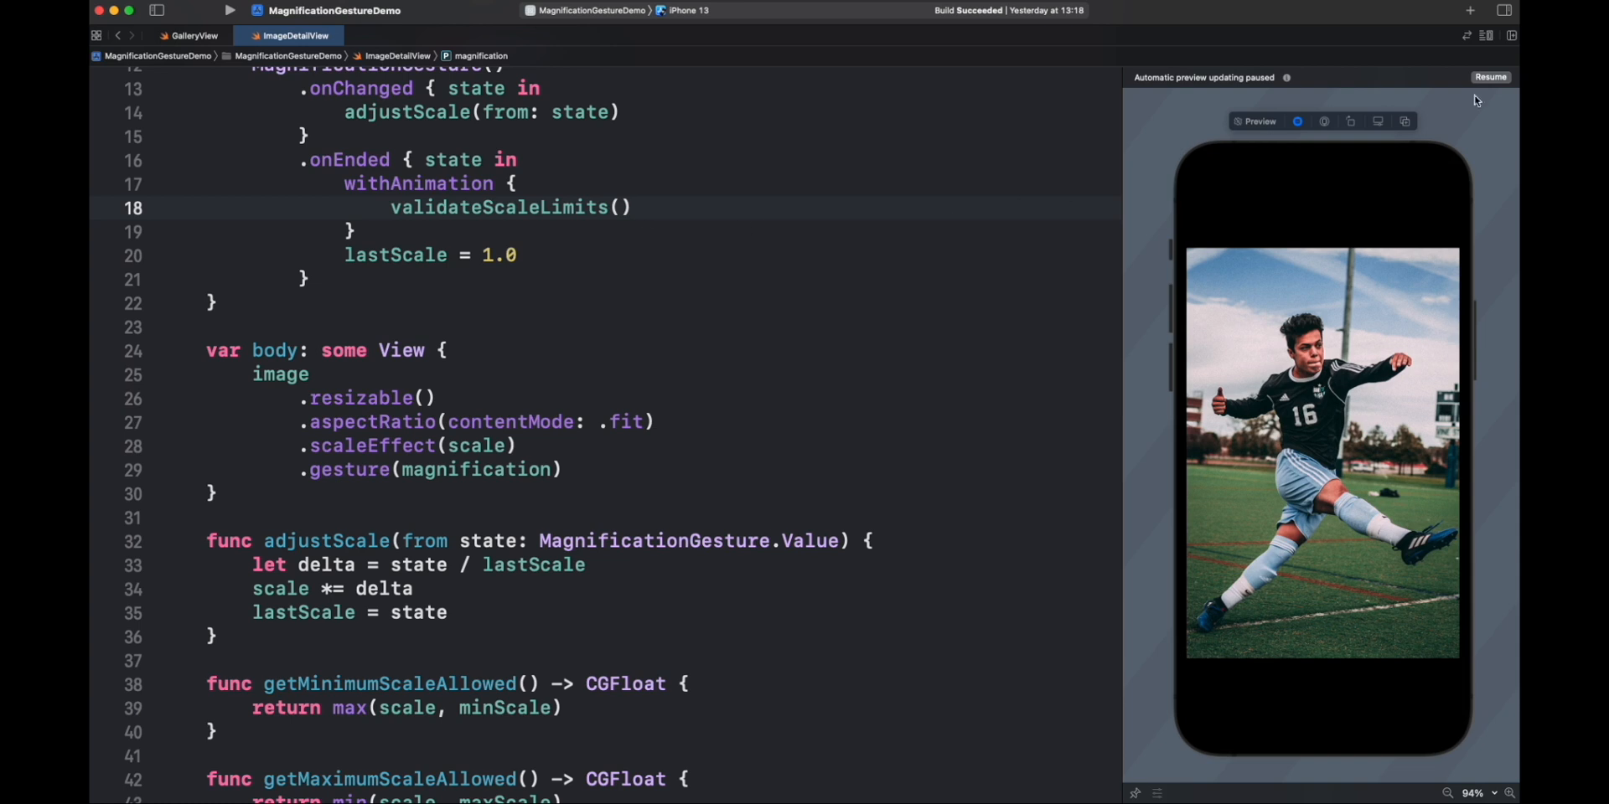
- Resume the live Canvas preview to test pinch-zooming the soccer photo
{"action": "left_click", "coordinate": [1490, 75]}
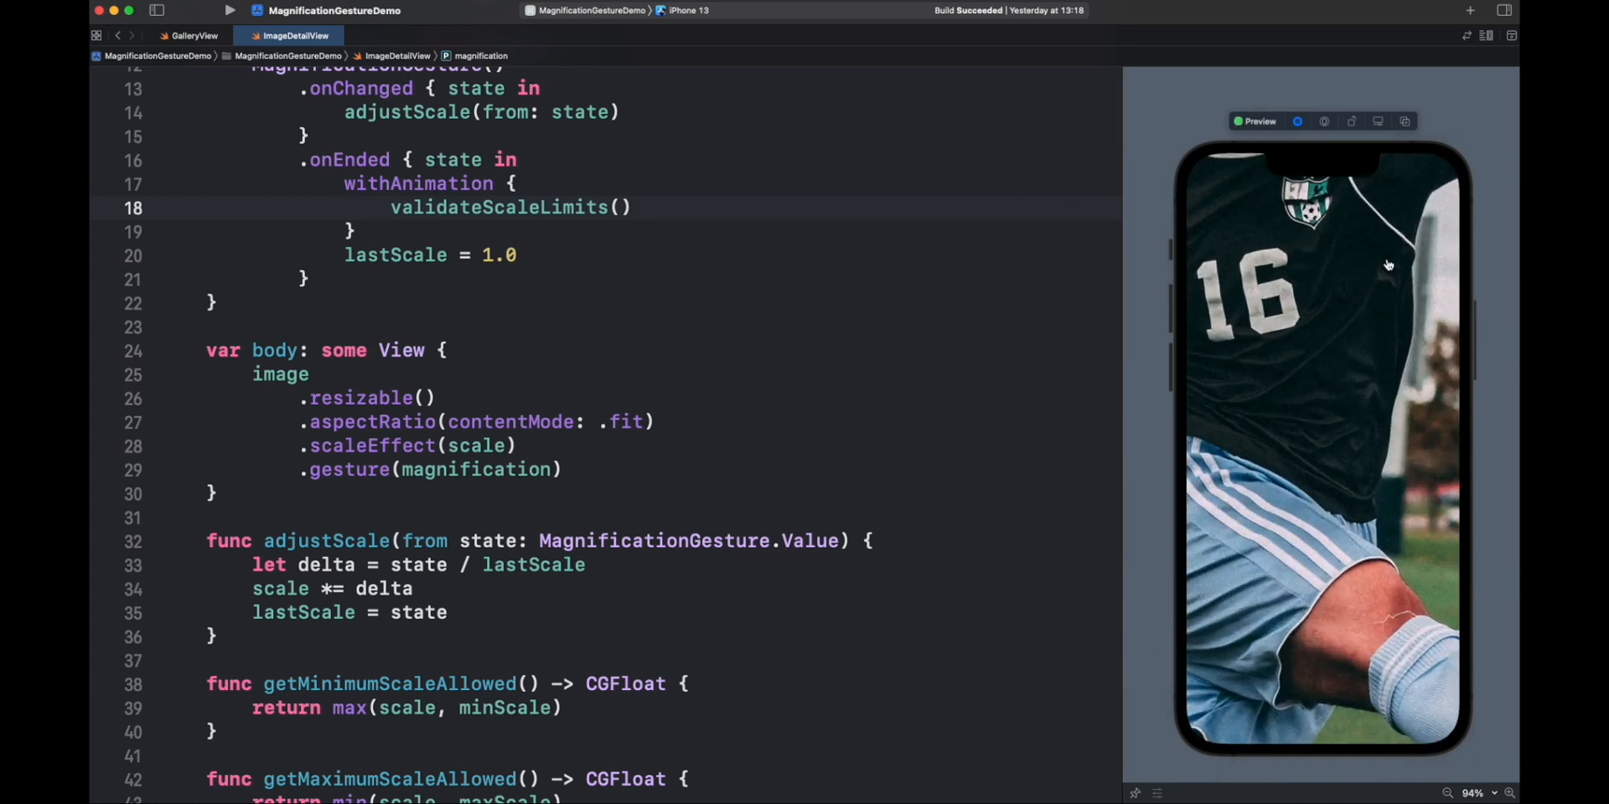